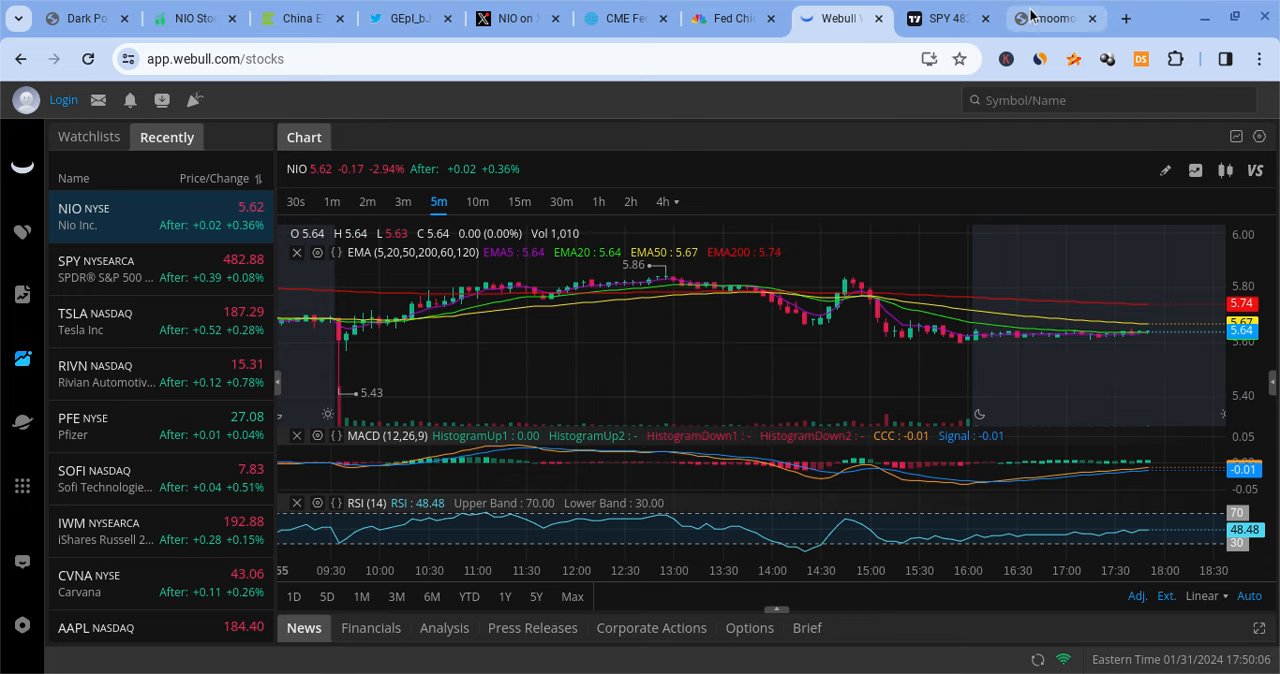
View the moomoo free-stocks promo image, then switch to the TradingView SPY hourly chart.
left_click(1040, 18)
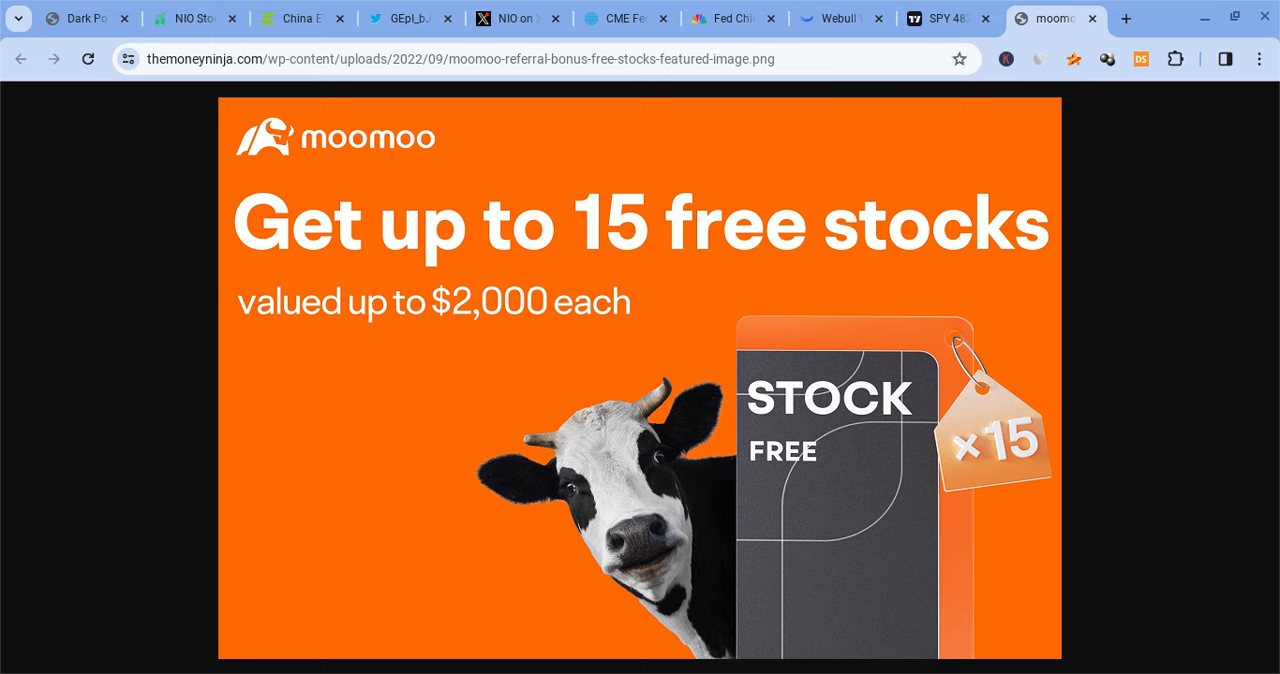
left_click(945, 18)
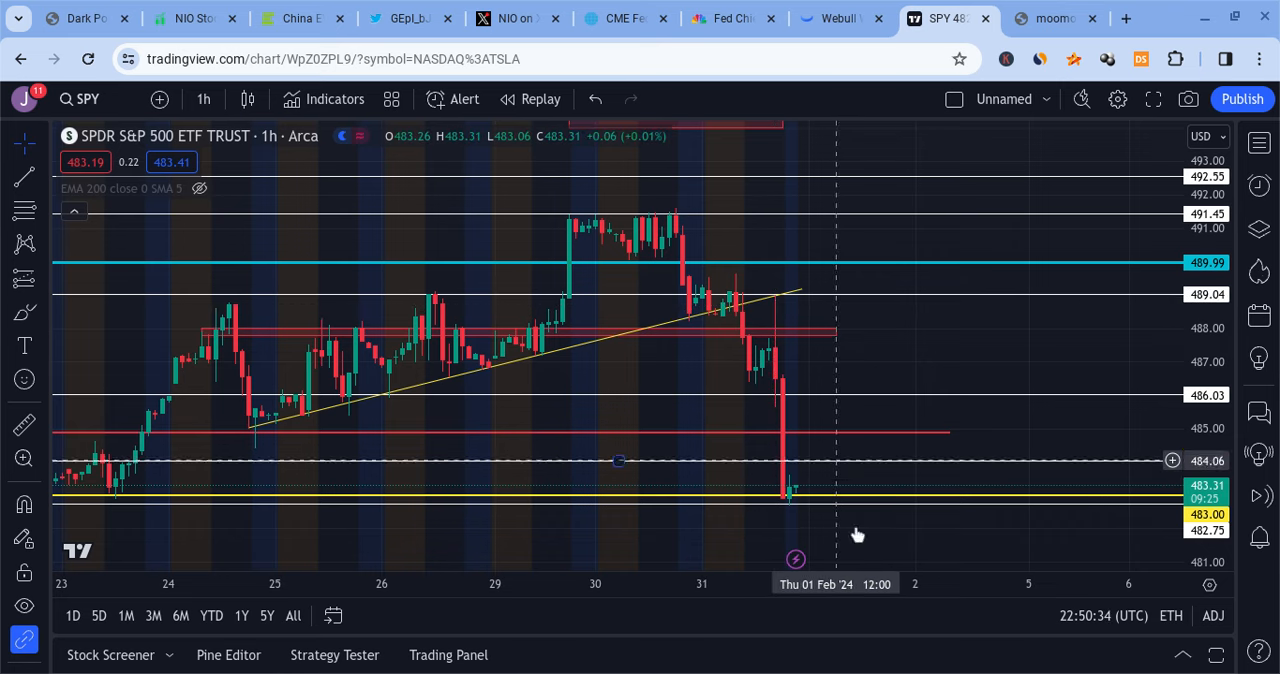
mouse_move(776, 316)
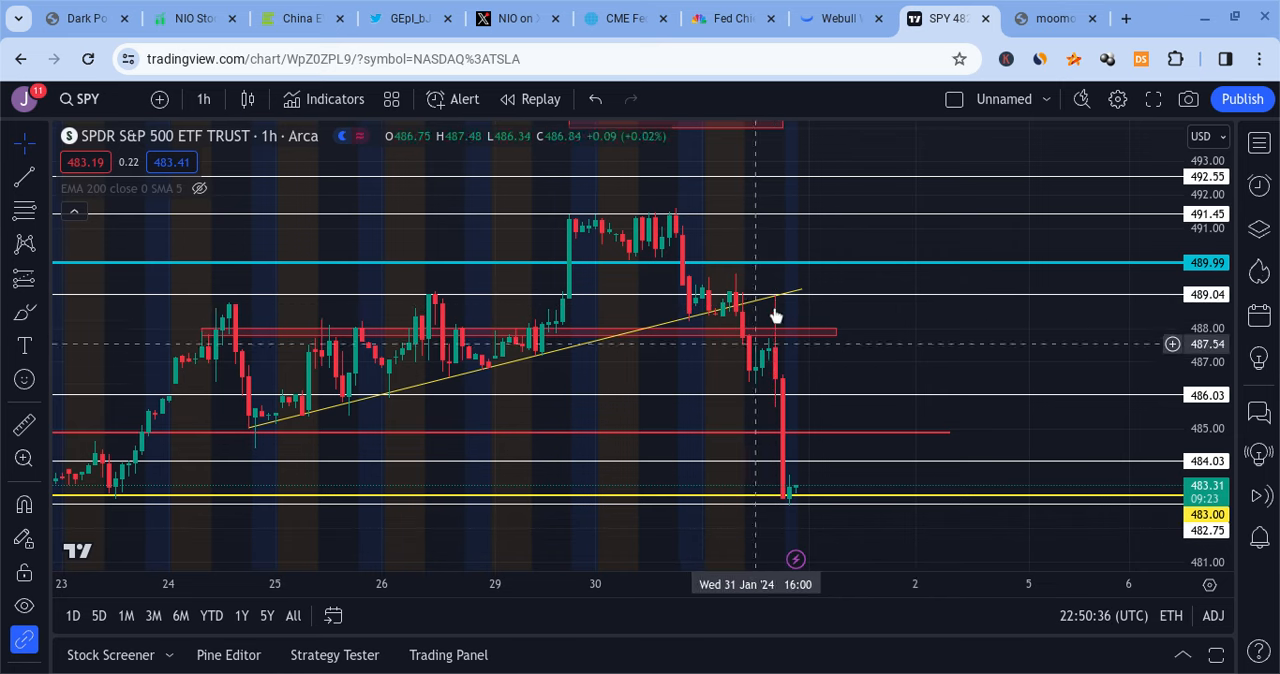
mouse_move(827, 452)
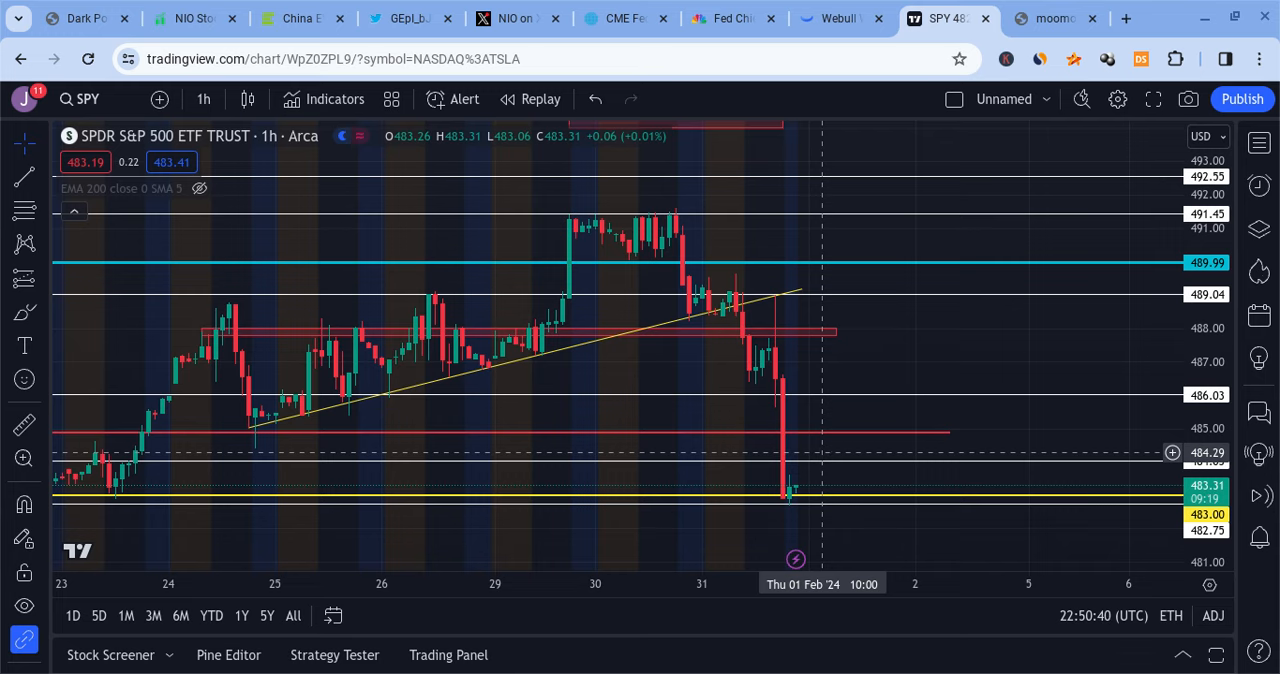
Go back from TradingView's SPY hourly levels to Webull's Tesla 5-minute chart.
left_click(838, 18)
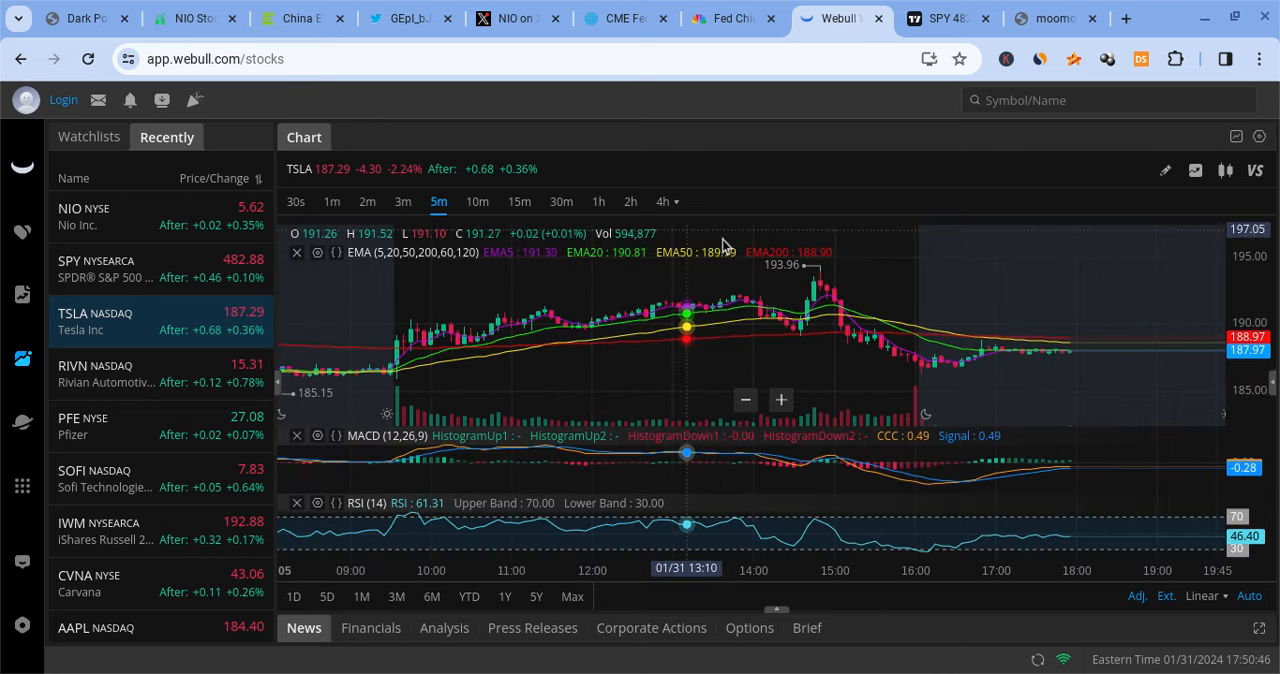
mouse_move(795, 332)
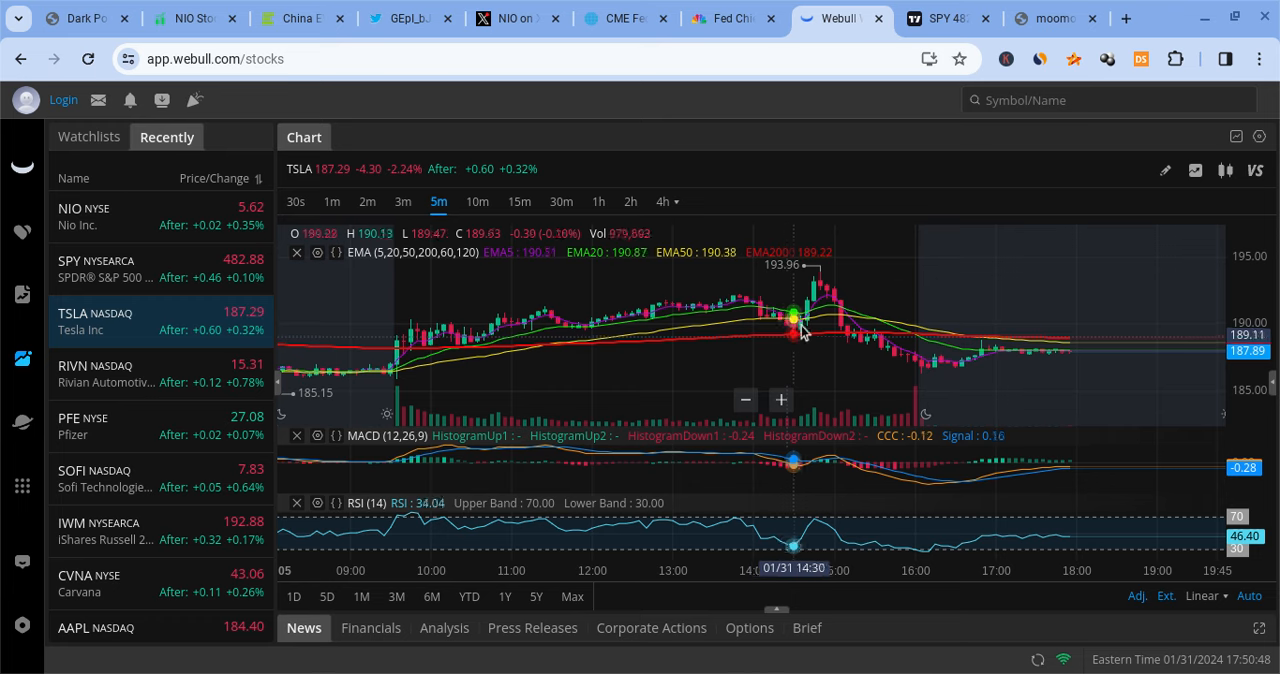
mouse_move(847, 300)
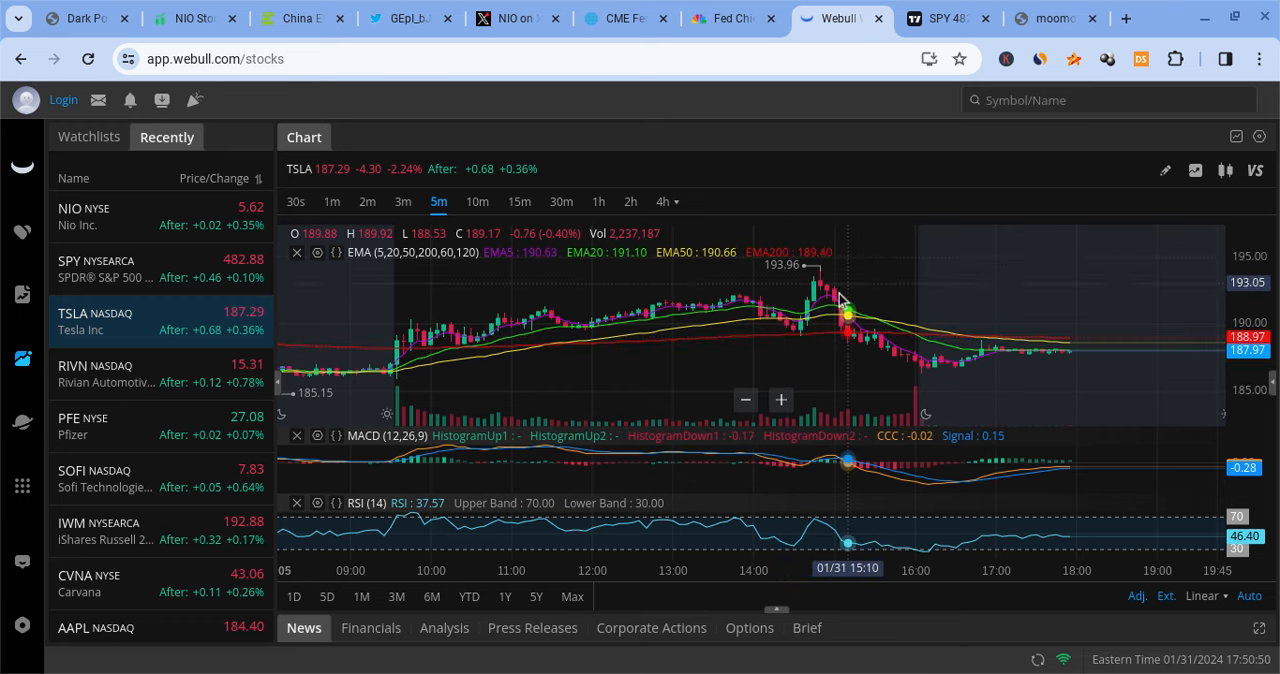
mouse_move(947, 390)
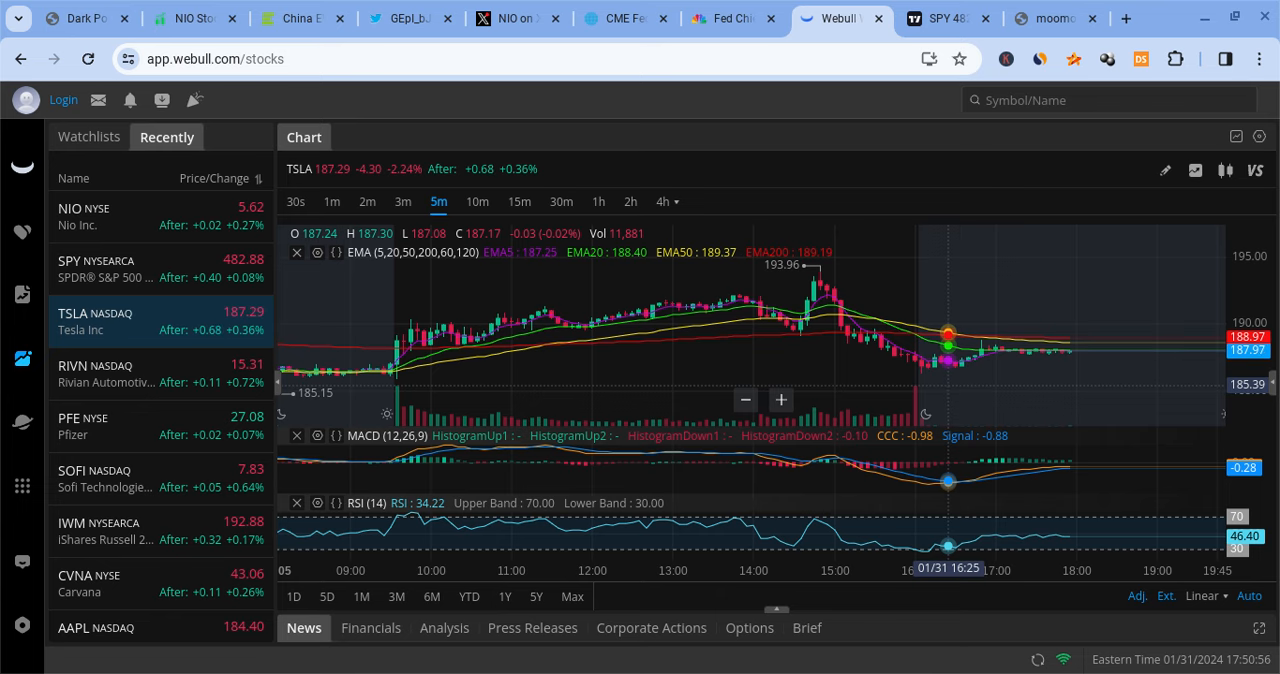
Load NIO from the Recently watchlist onto the 5-minute chart.
left_click(150, 215)
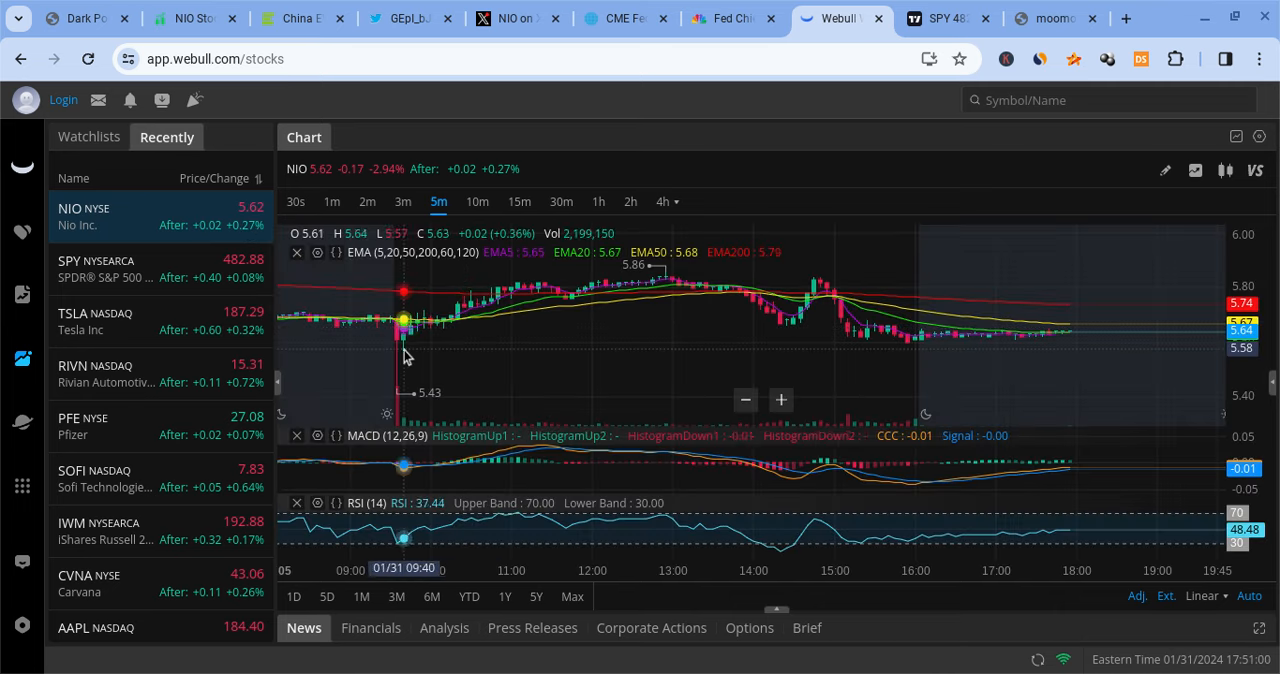
mouse_move(505, 288)
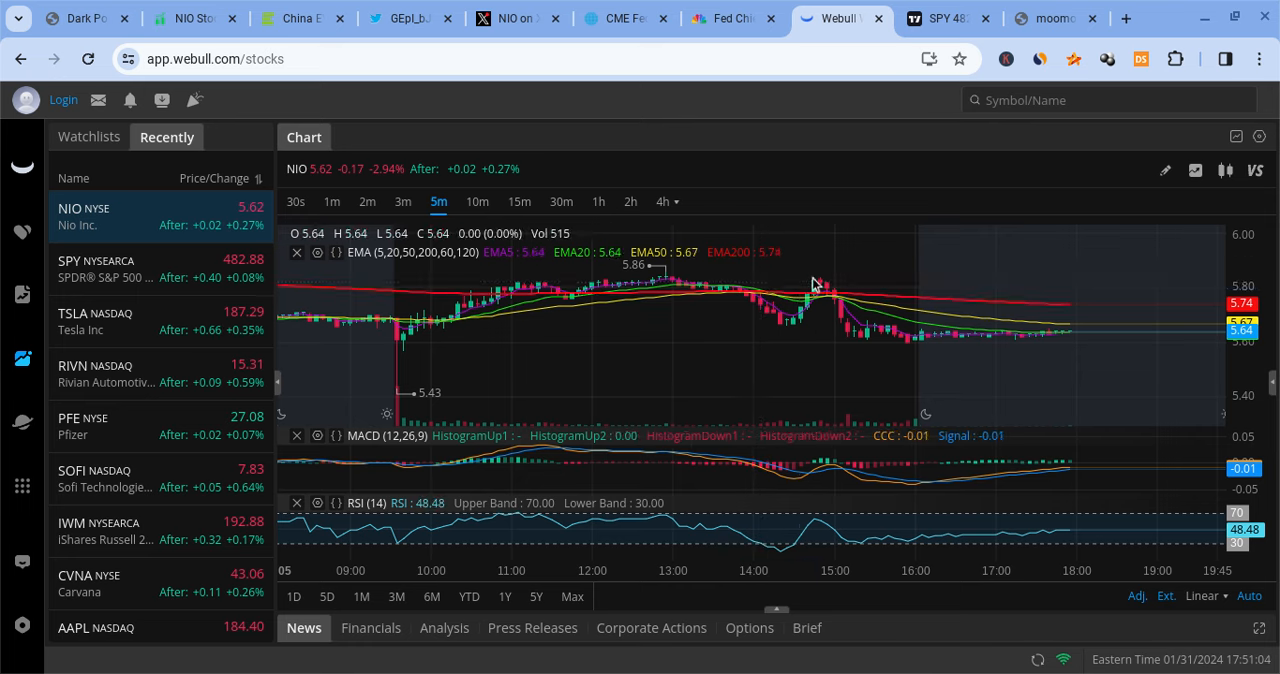
mouse_move(908, 343)
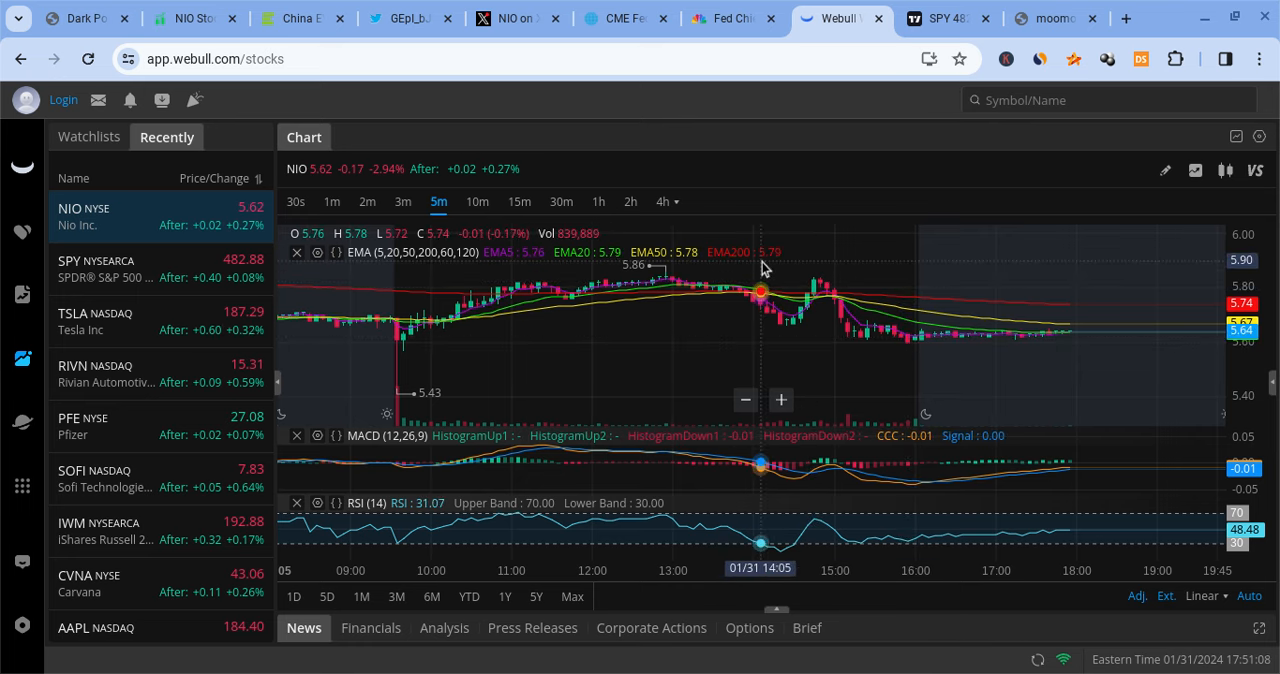
Read CNBC's Powell rate-cut article, check FedWatch March odds, then open the earnings calendar image.
left_click(730, 18)
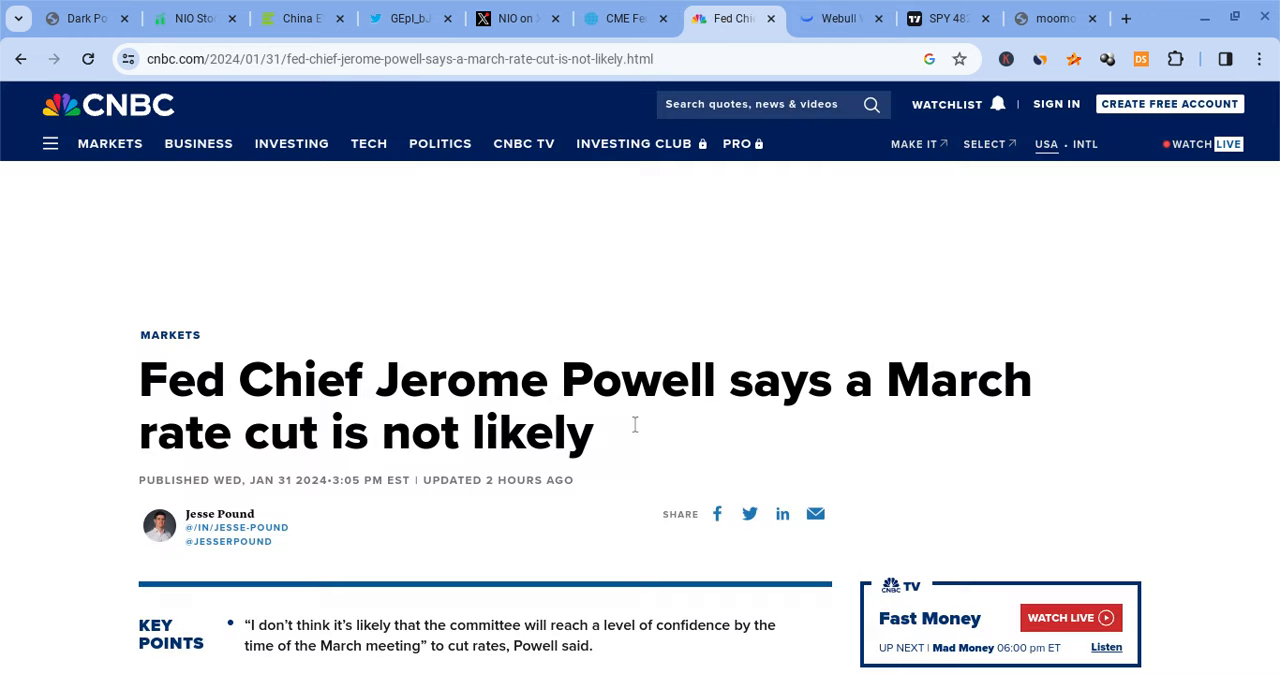
scroll("down", 3)
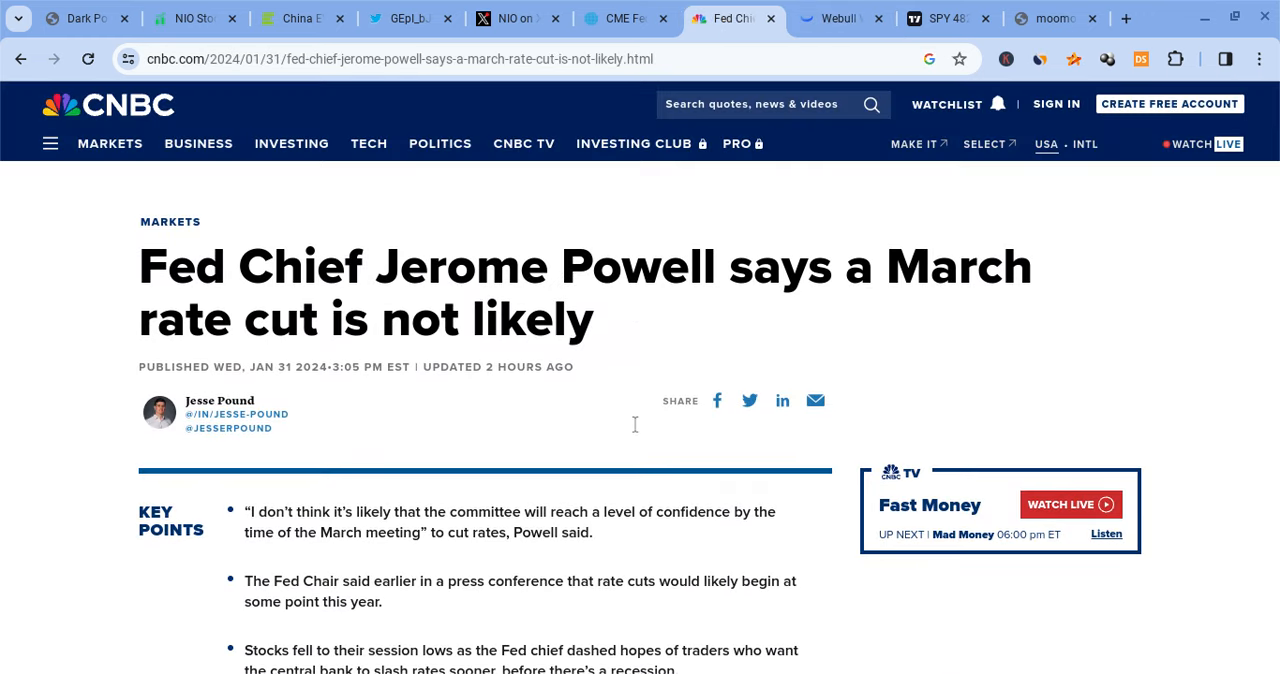
scroll("up", 3)
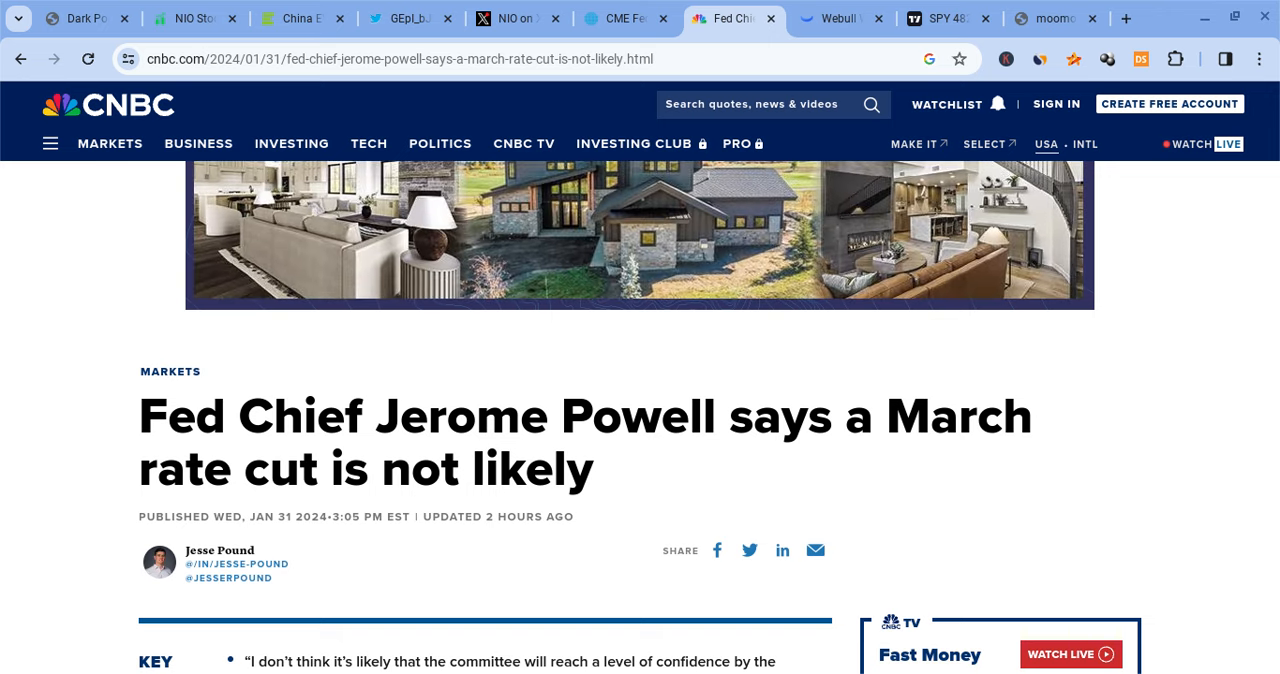
scroll("down", 3)
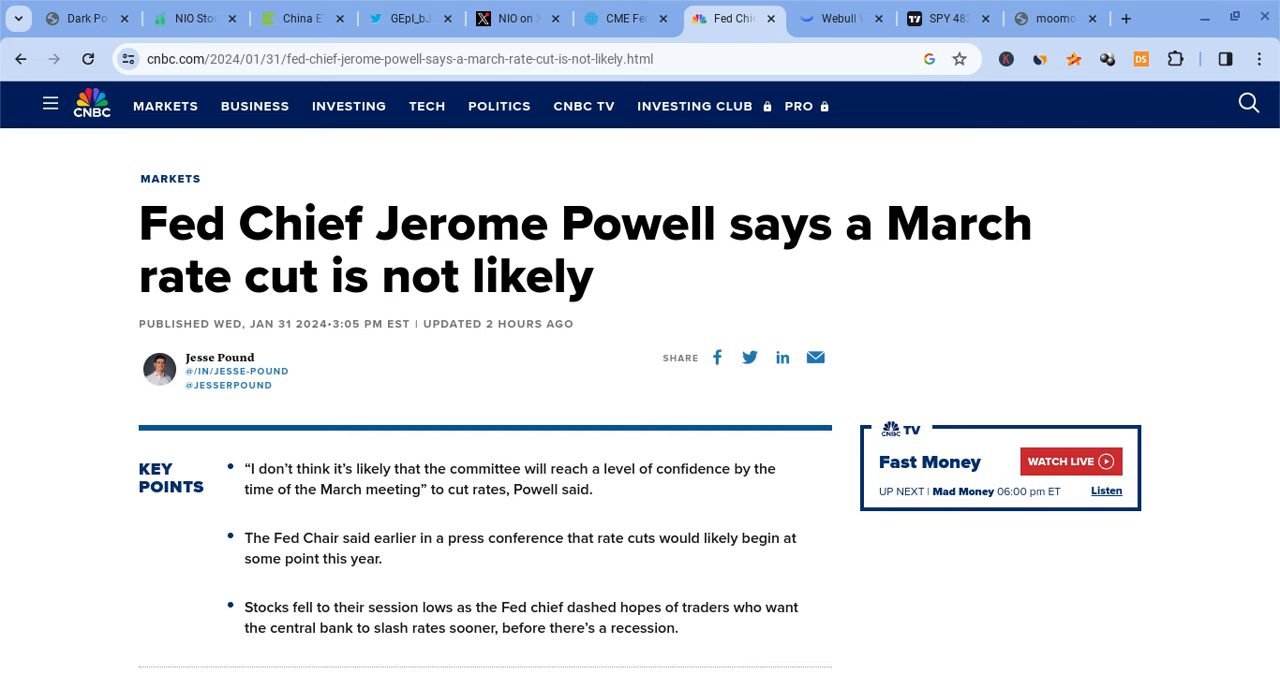
left_click(625, 18)
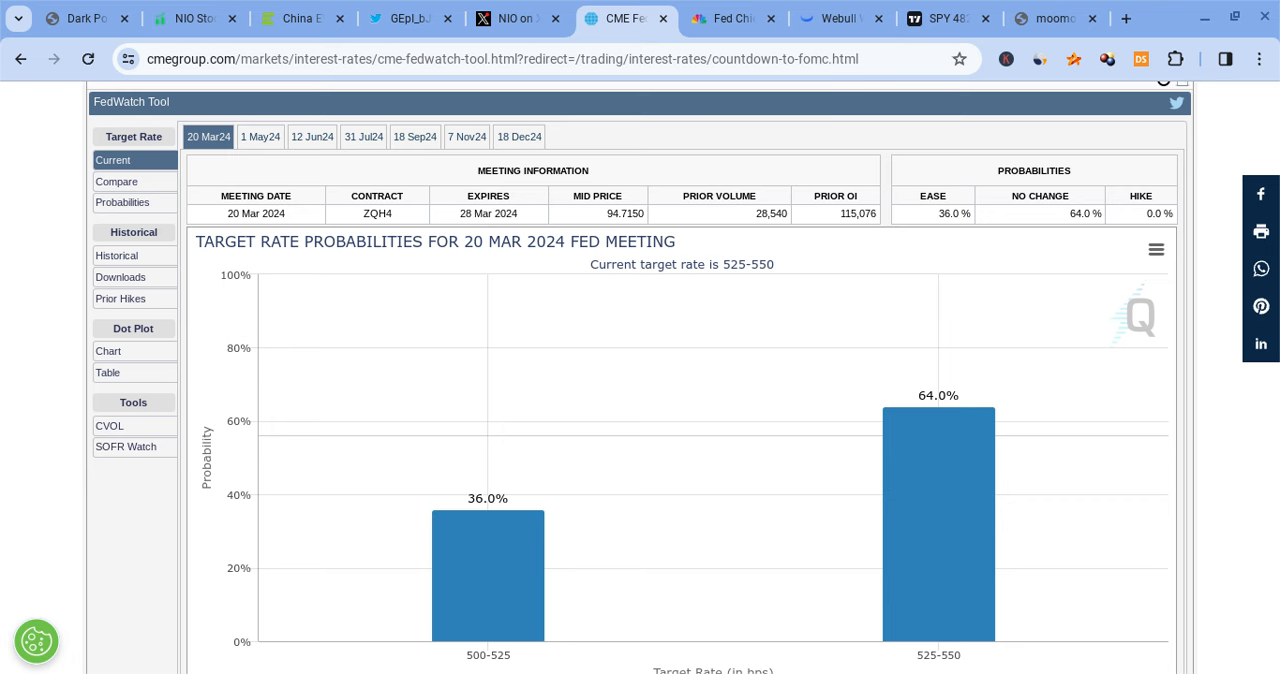
left_click(518, 18)
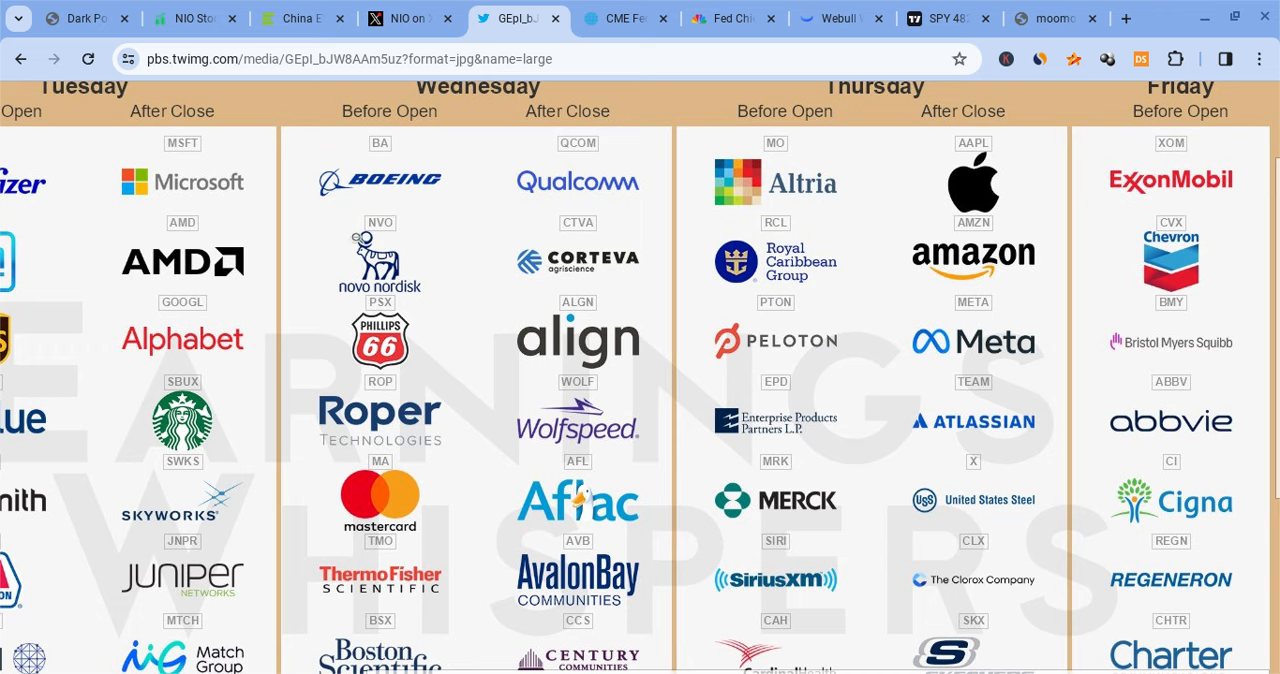
mouse_move(428, 550)
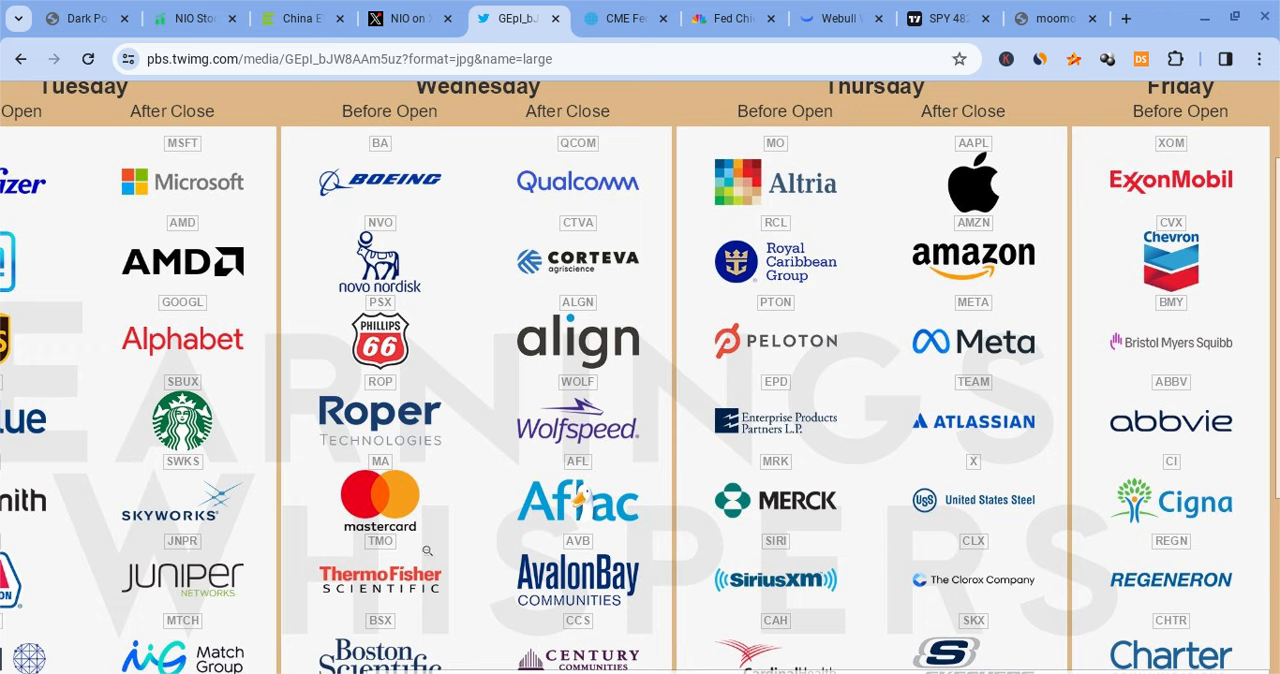
Browse the Earnings Whispers weekly calendar, then view NIO's X post about the EL6 at Walchensee.
scroll("up", 3)
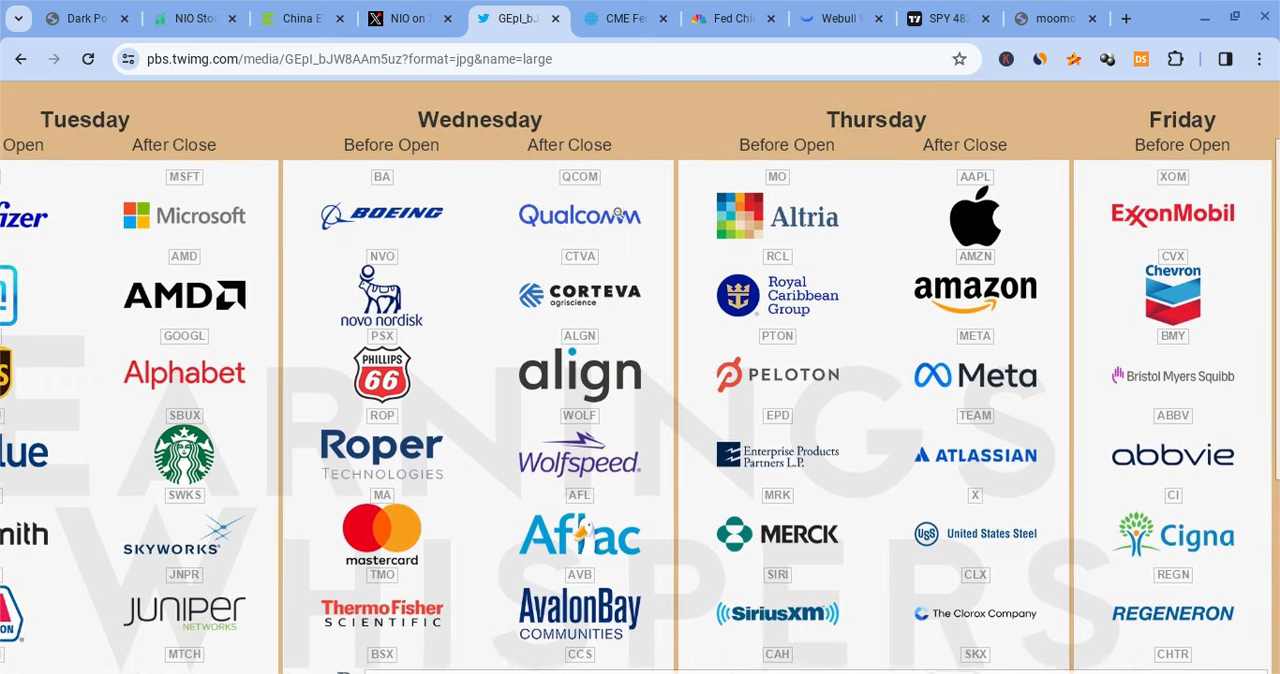
scroll("down", 3)
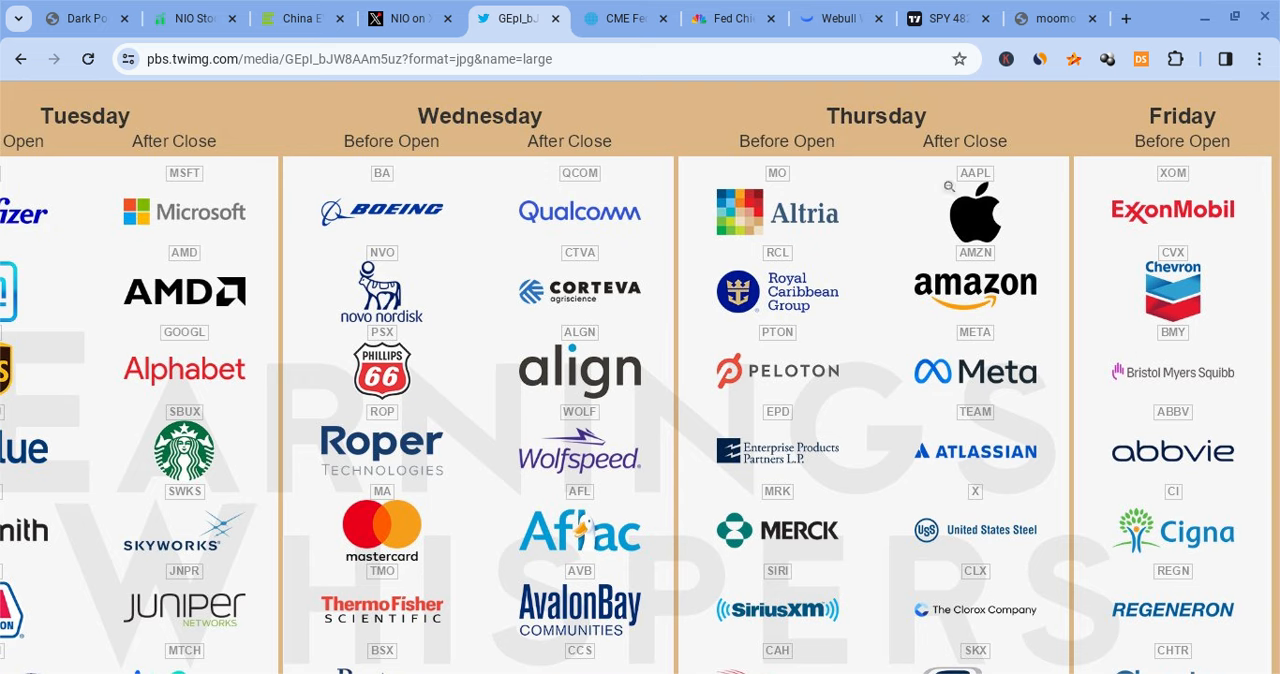
left_click(400, 18)
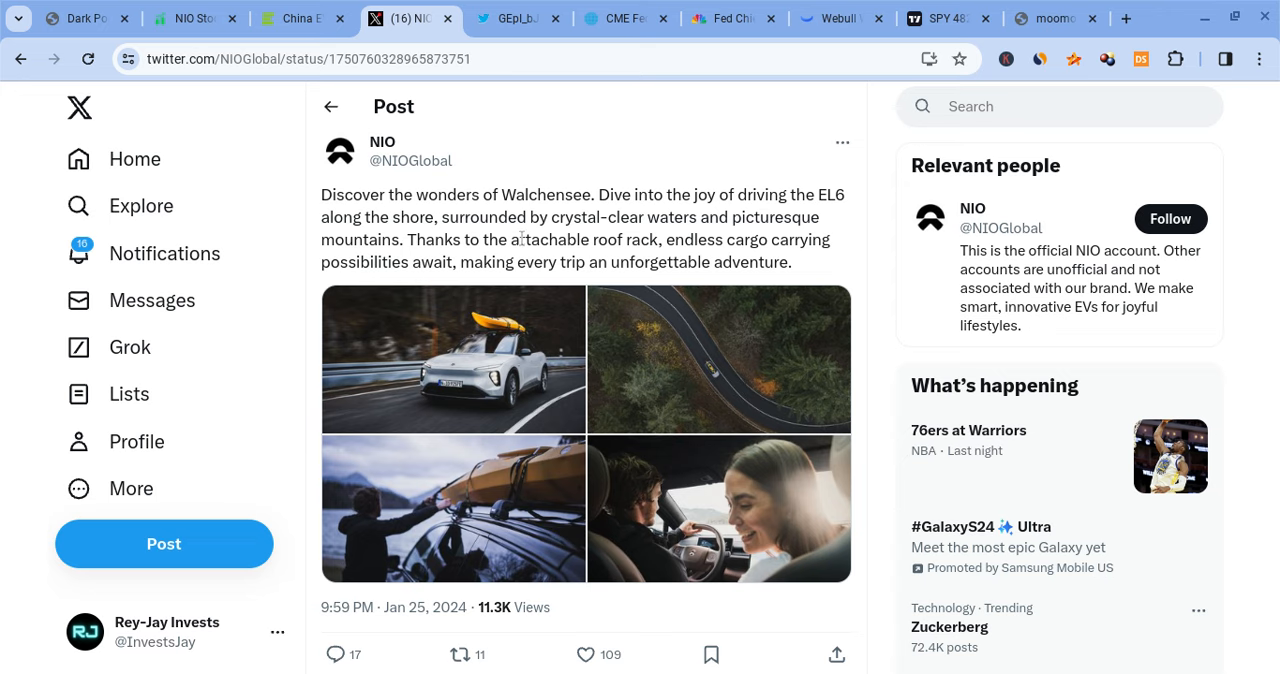
Scroll CnEVPost's Jan 28 week China EV registrations article down to the carmaker chart.
left_click(295, 18)
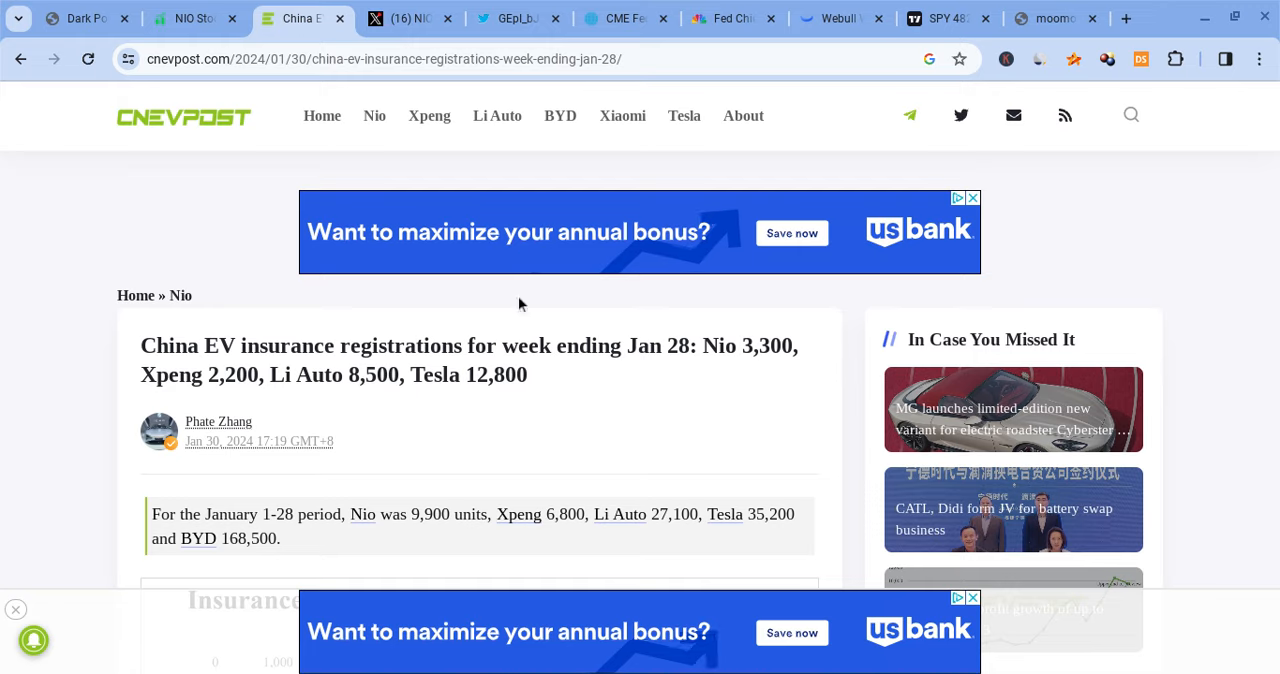
scroll("down", 3)
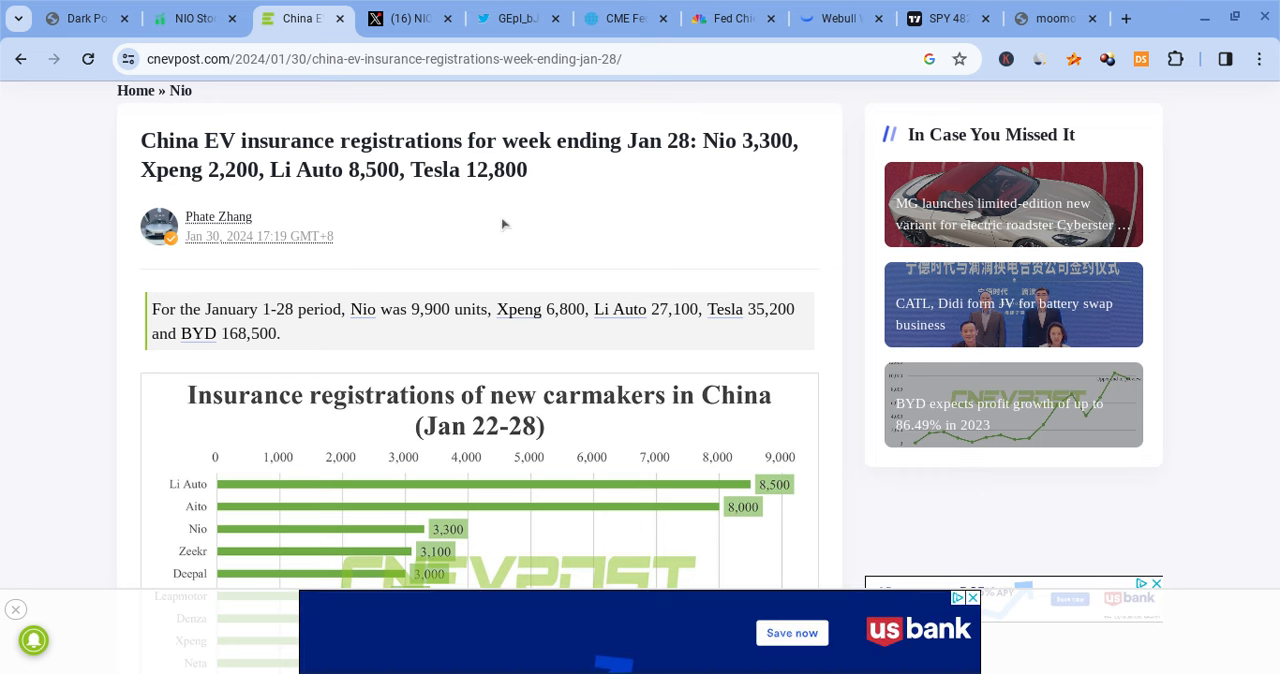
mouse_move(436, 253)
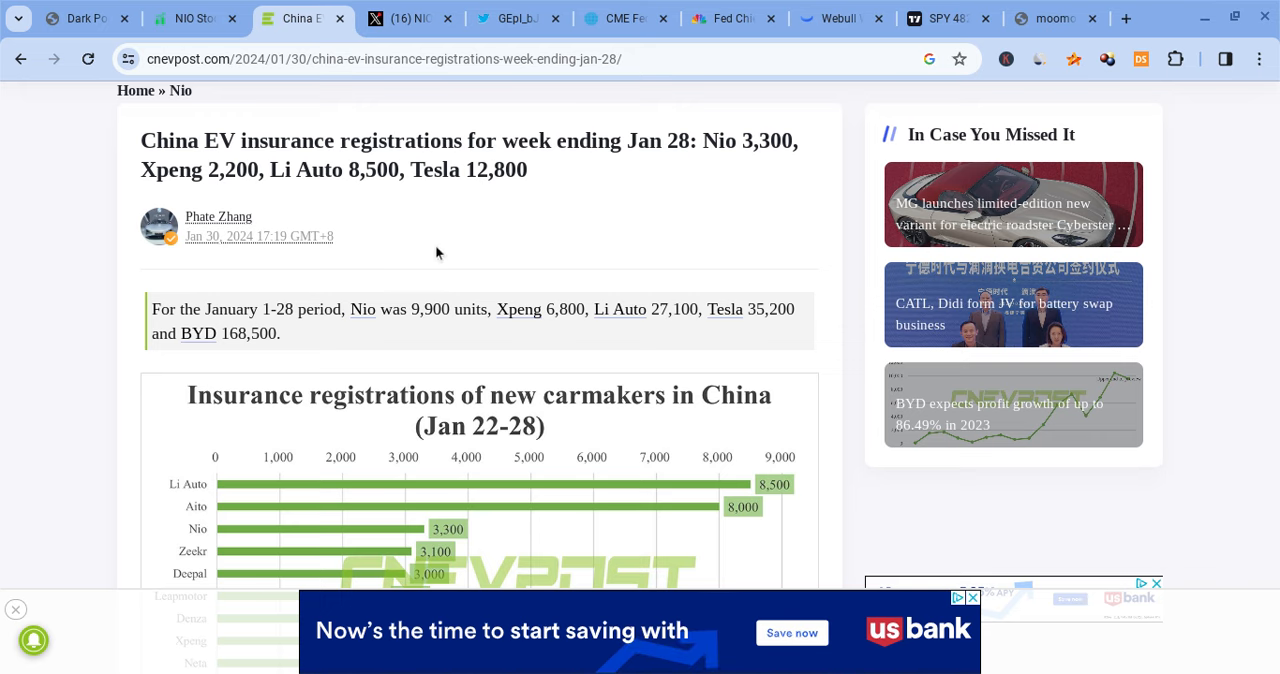
Open Stockgrid's NIO dark pool page and scroll through the Price vs Short Volume charts.
left_click(190, 18)
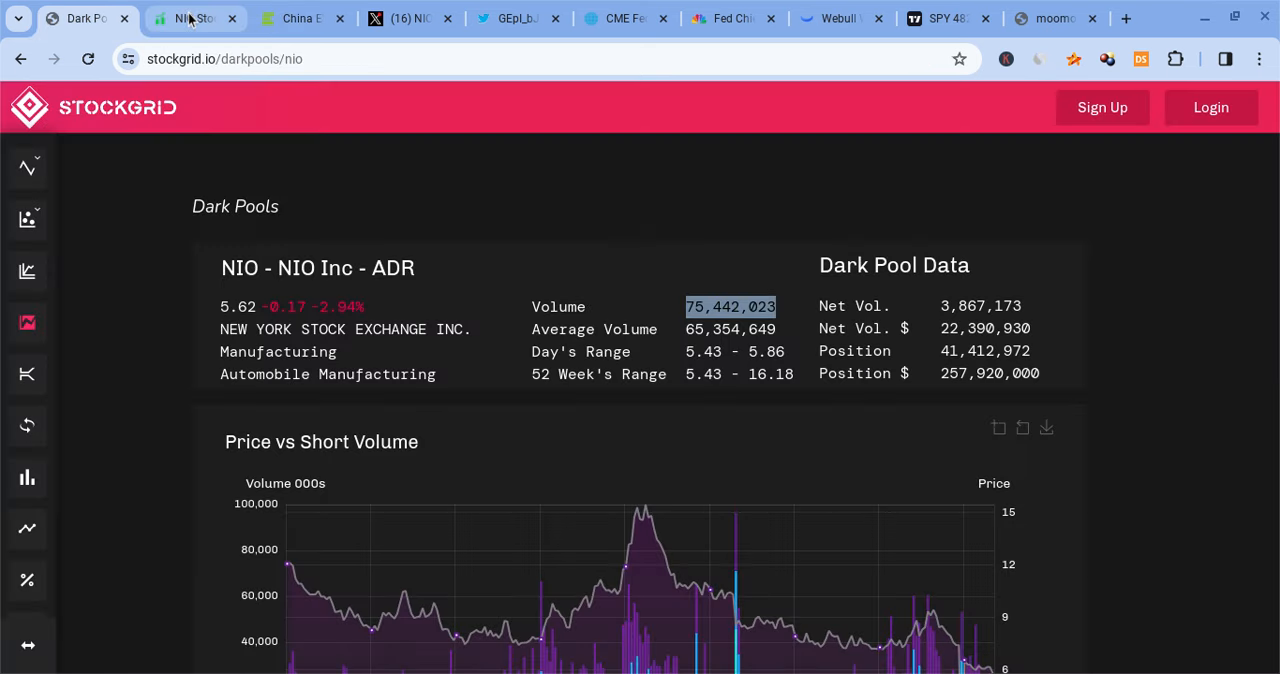
left_click(190, 18)
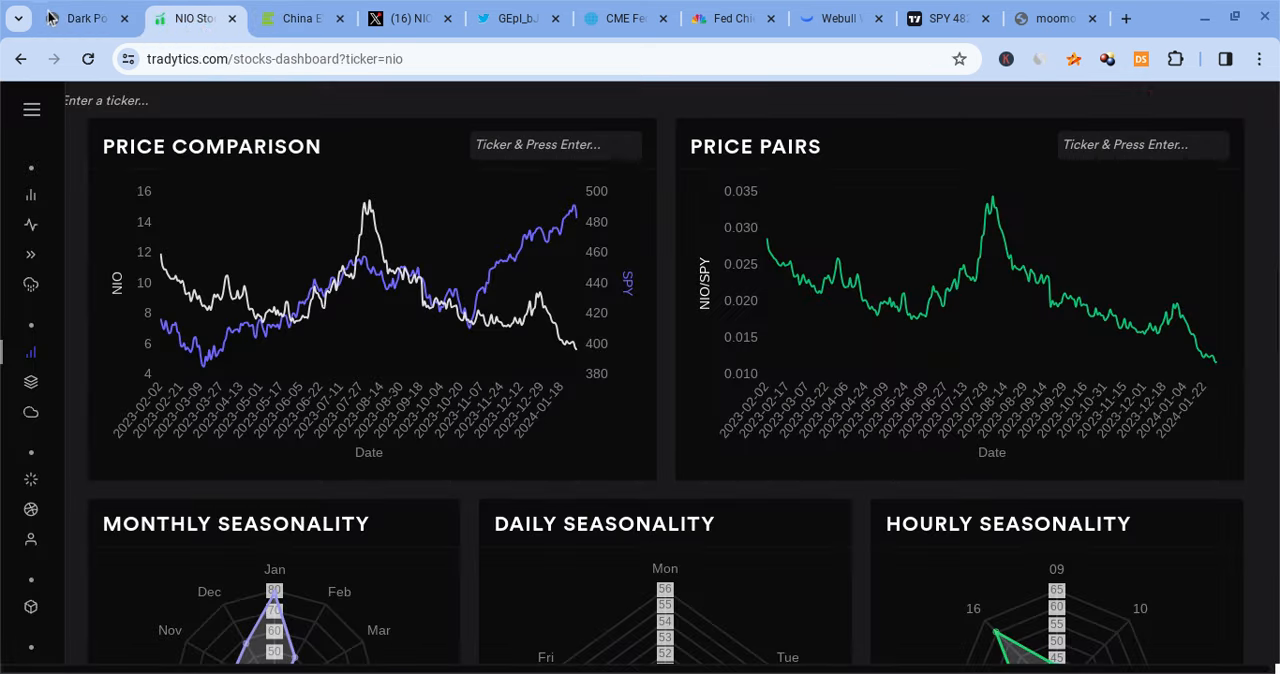
left_click(85, 18)
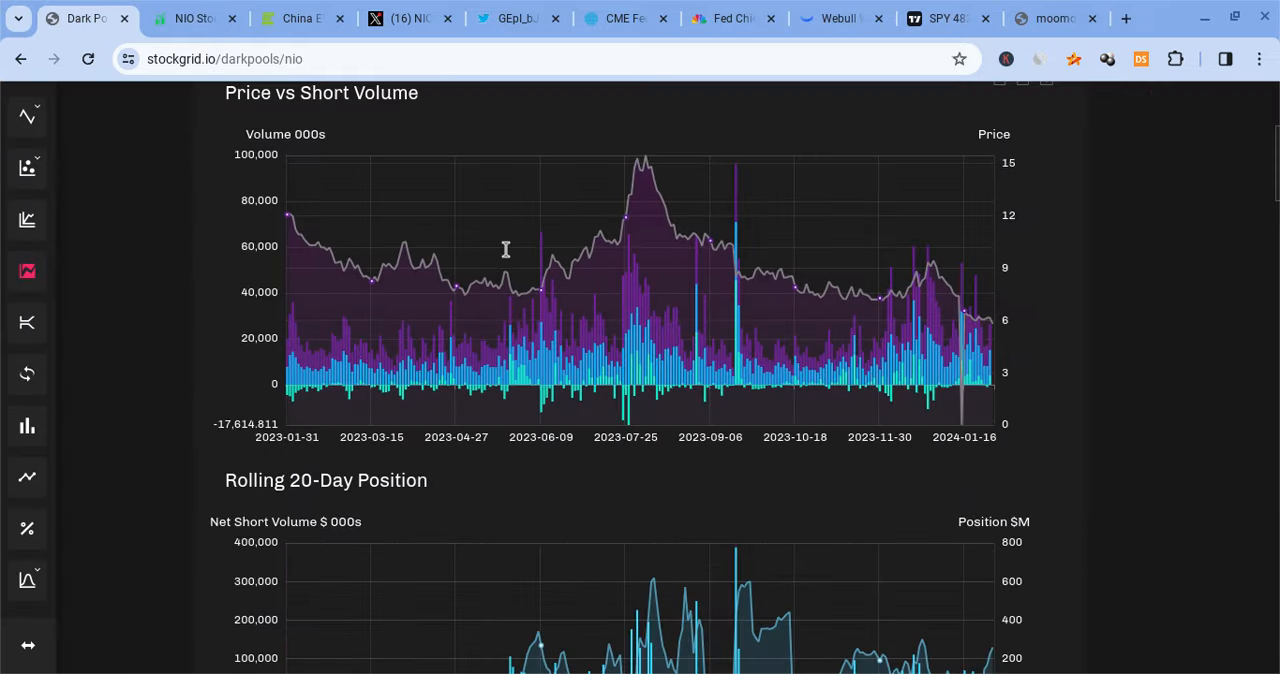
scroll("down", 3)
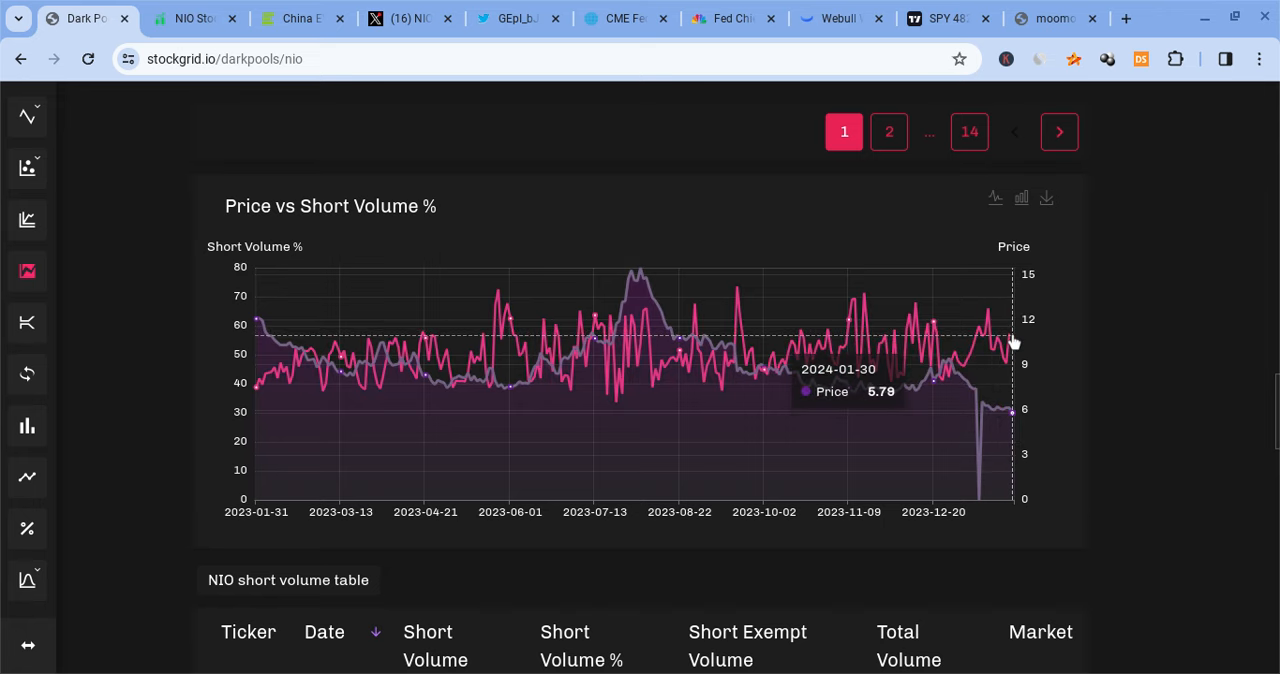
mouse_move(1012, 348)
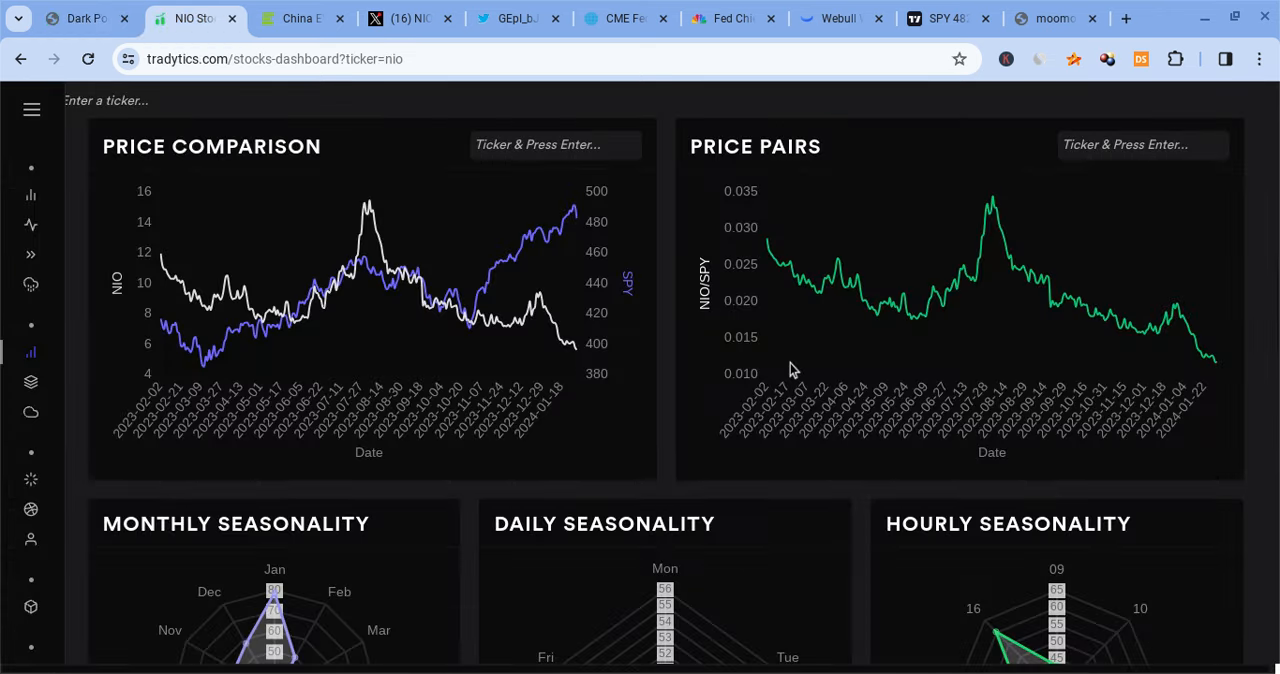
mouse_move(1205, 350)
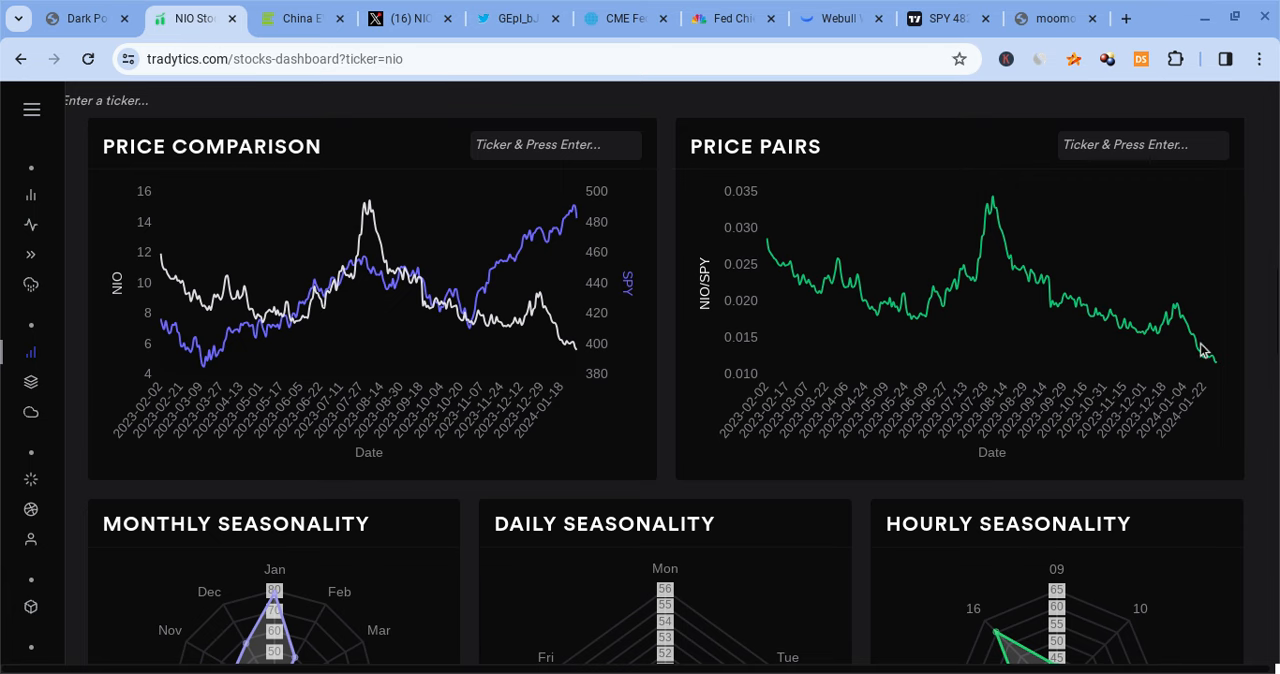
Scroll Tradytics' NIO dashboard through seasonality, financials and analyst grading, back to the price chart.
scroll("down", 3)
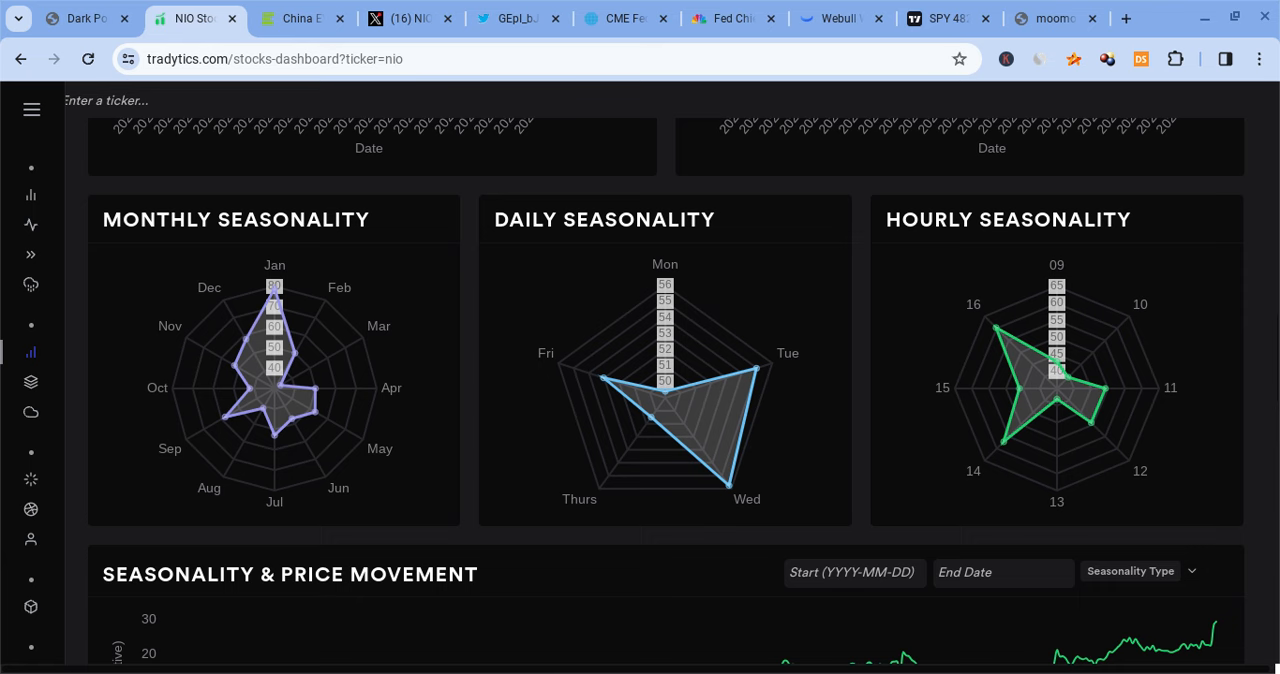
mouse_move(651, 420)
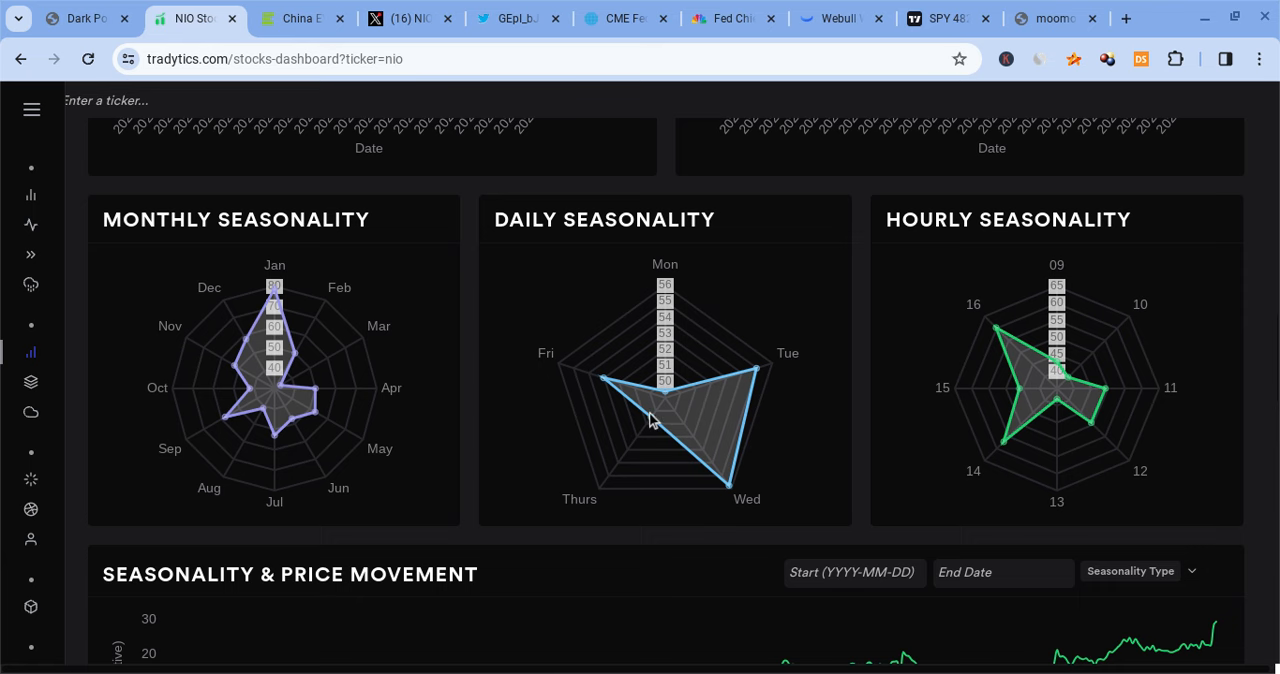
mouse_move(868, 418)
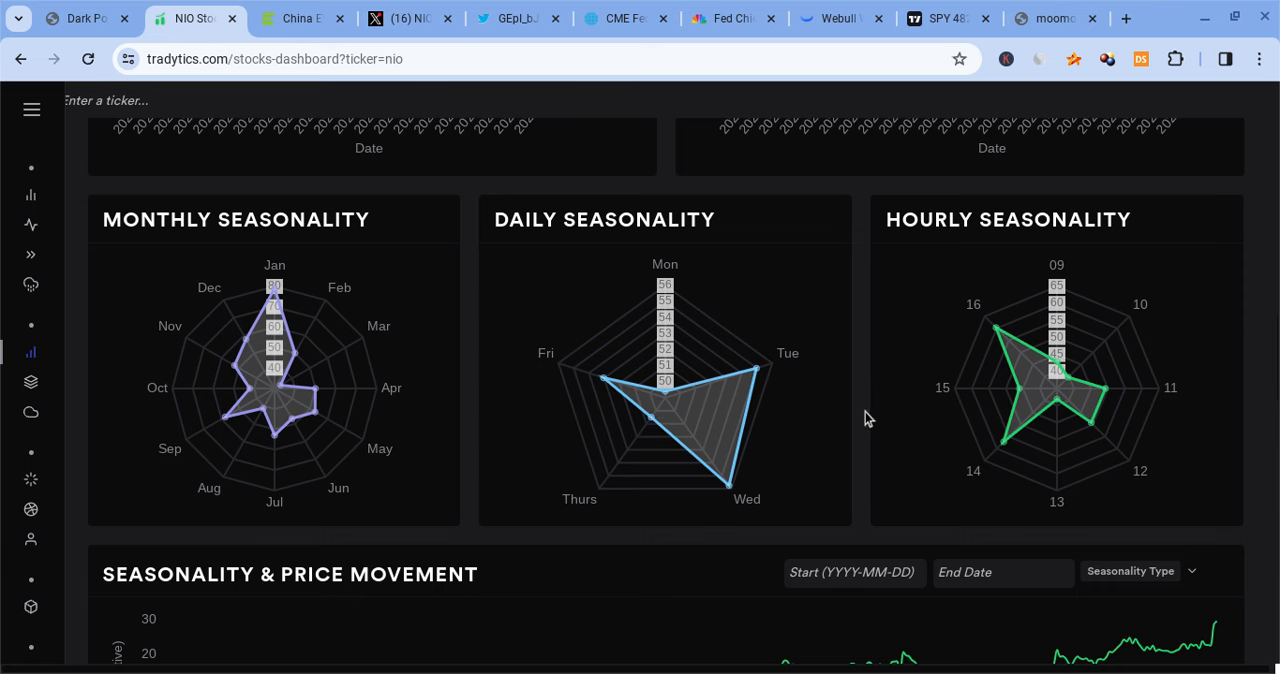
mouse_move(1088, 398)
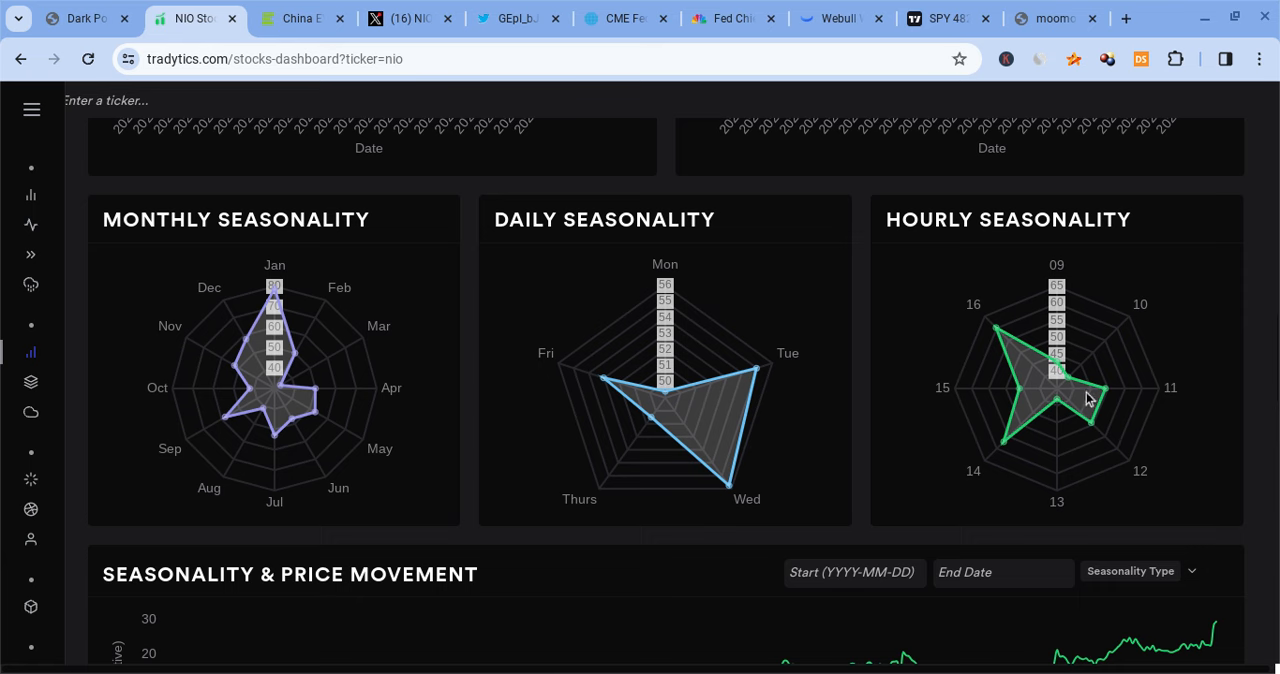
mouse_move(1005, 453)
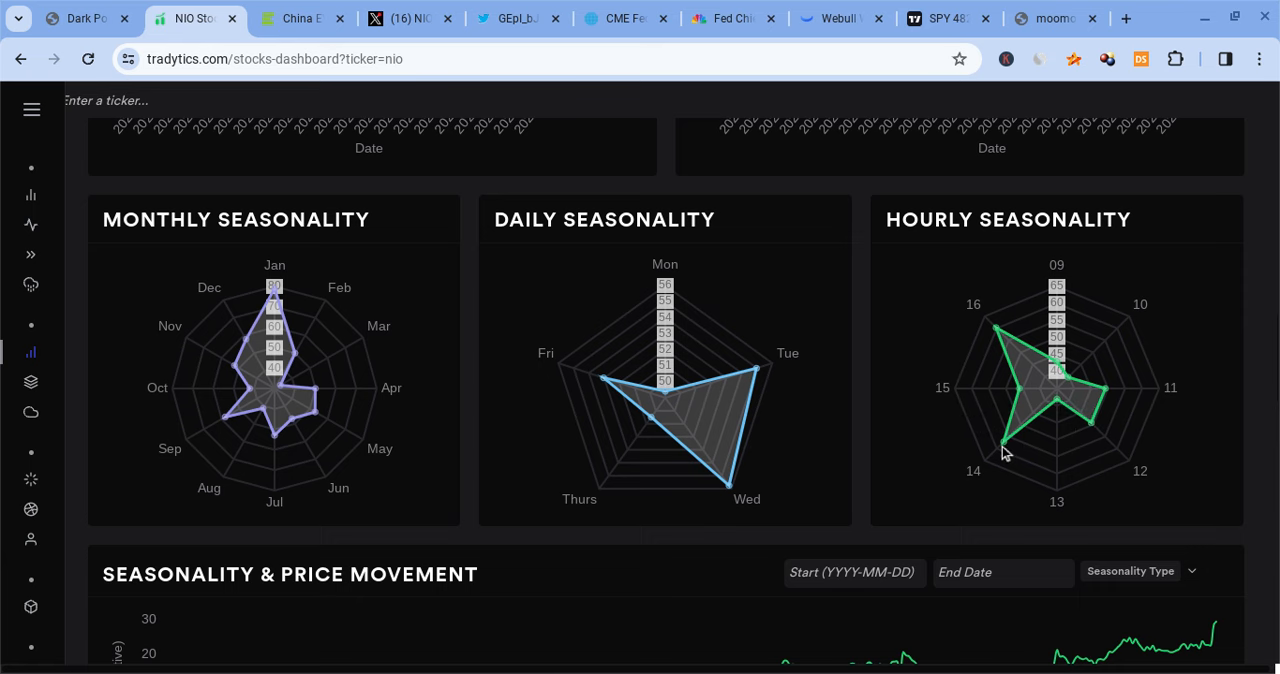
mouse_move(990, 313)
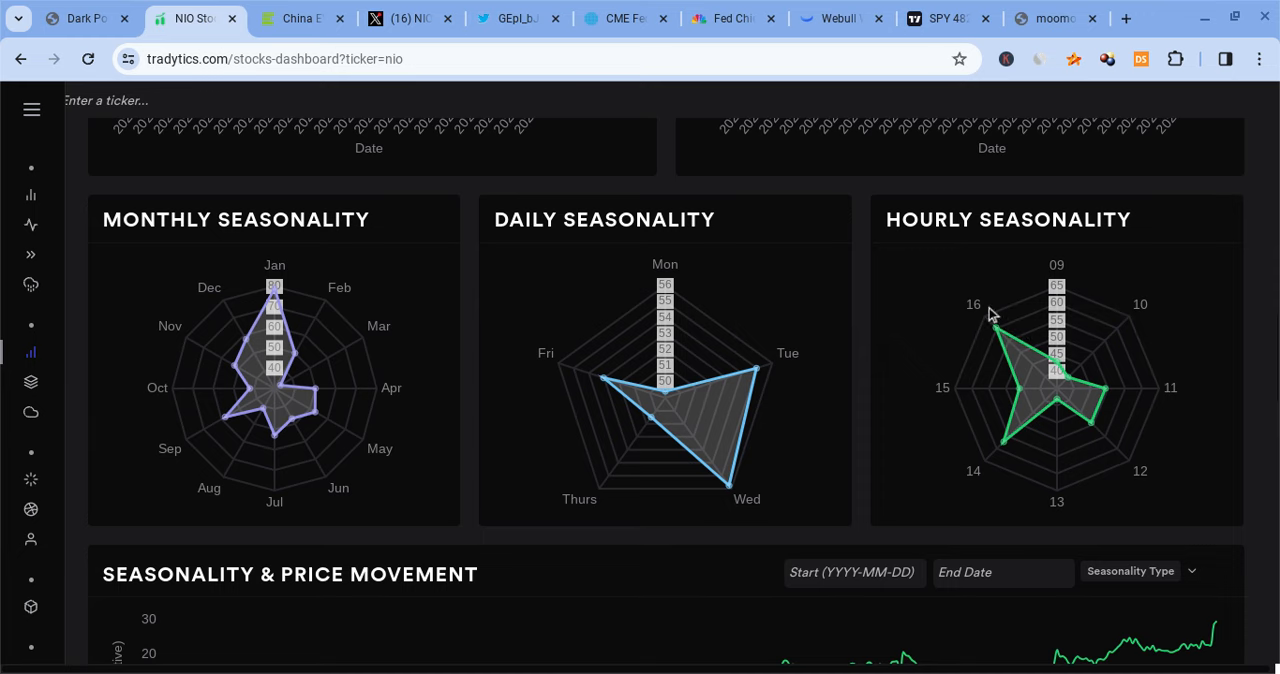
scroll("down", 3)
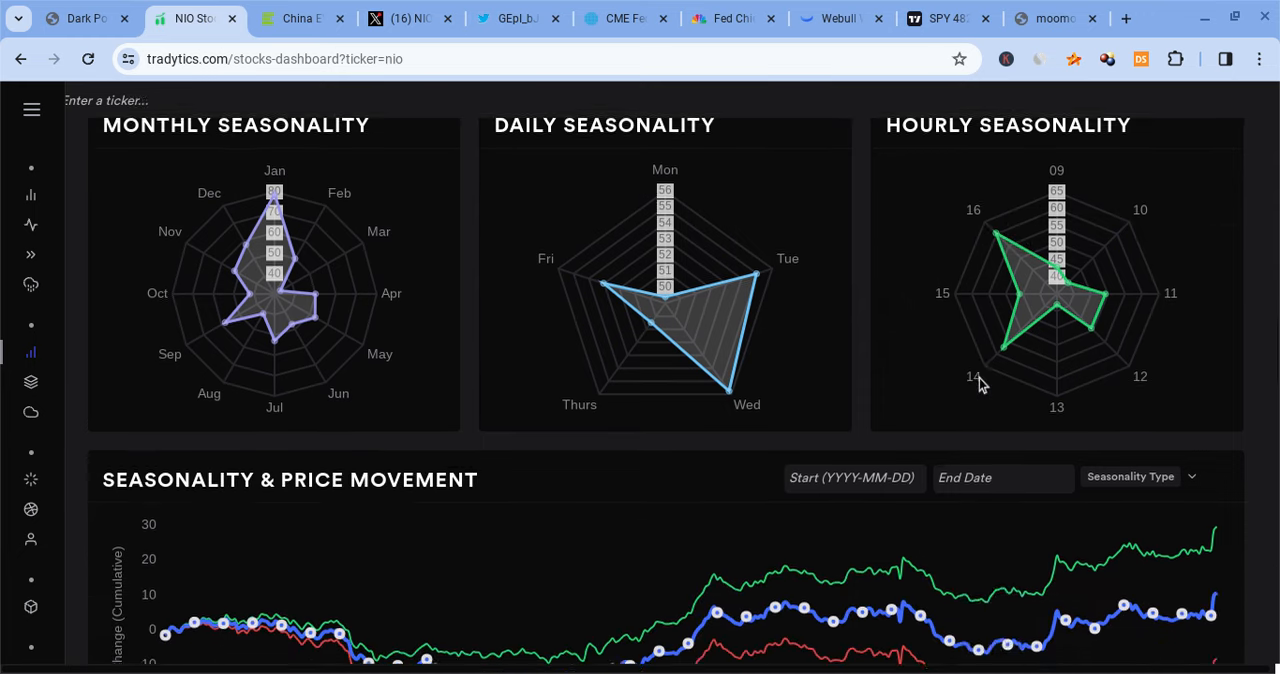
scroll("down", 3)
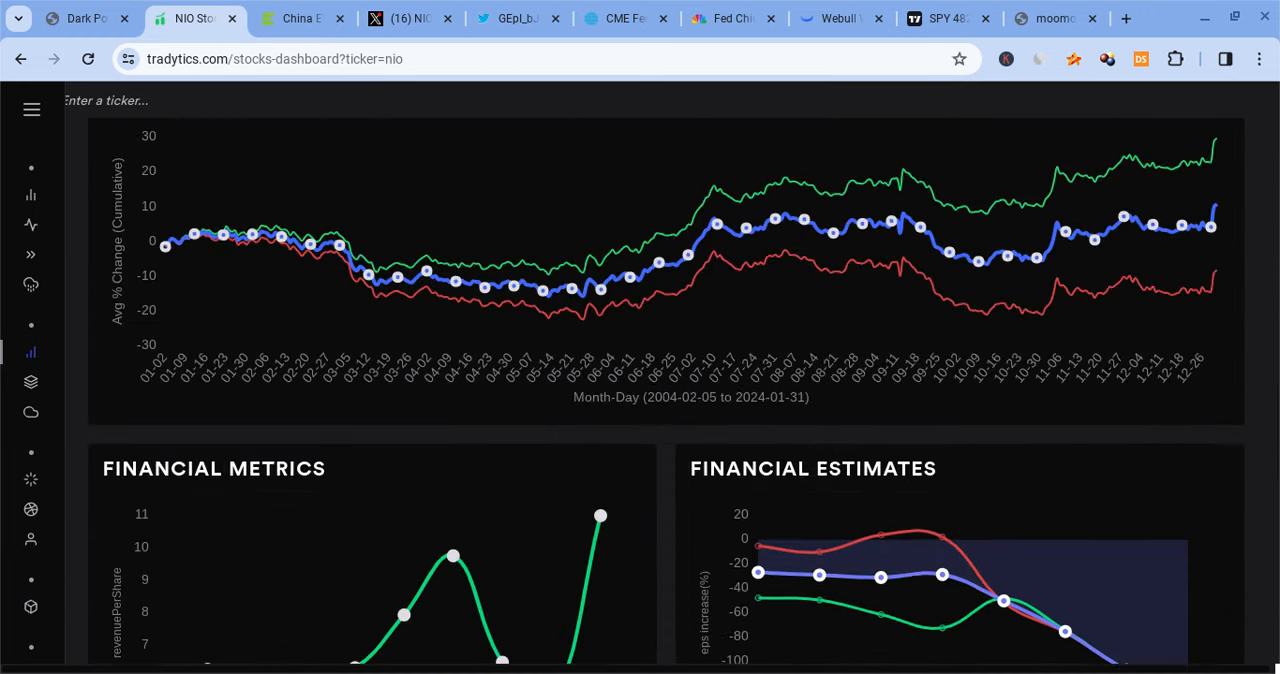
scroll("down", 3)
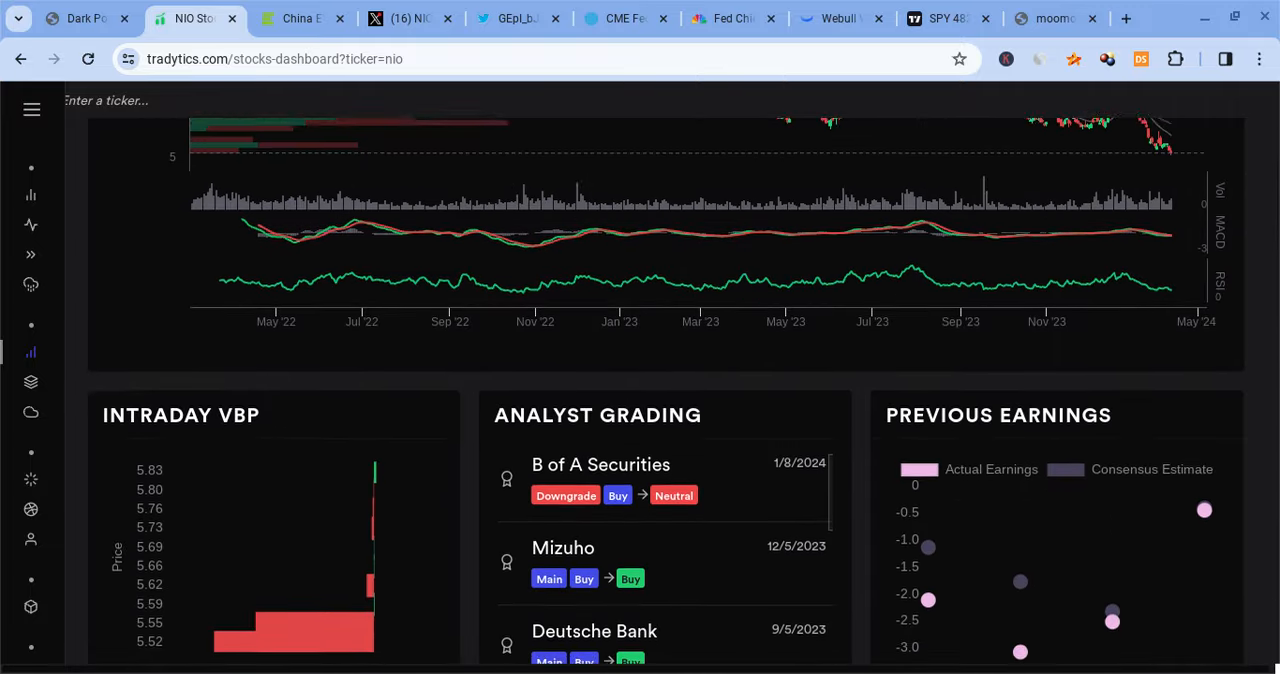
scroll("down", 3)
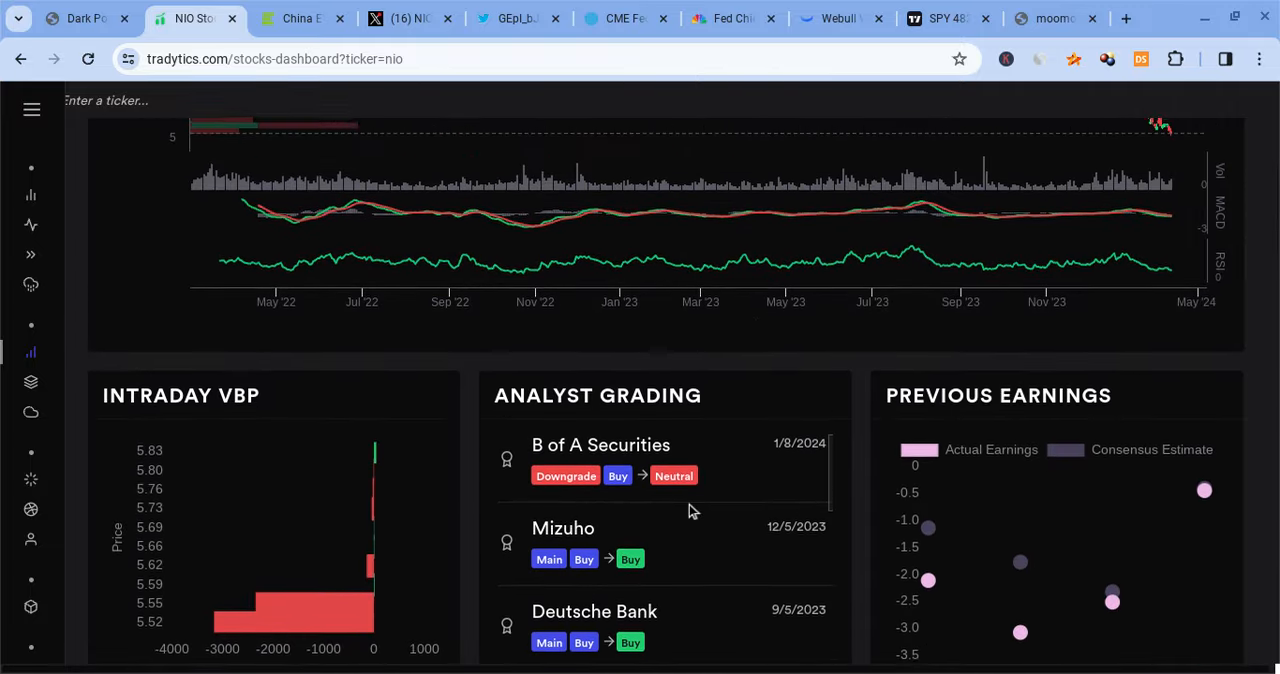
scroll("up", 3)
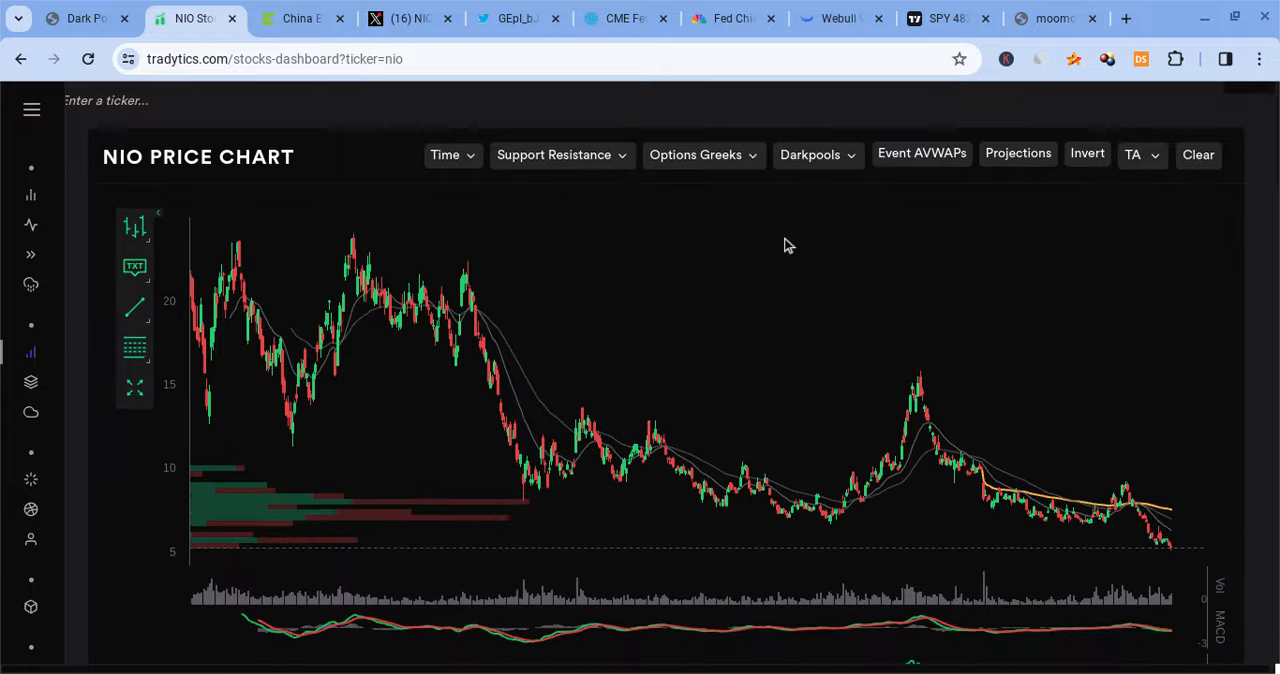
scroll("down", 3)
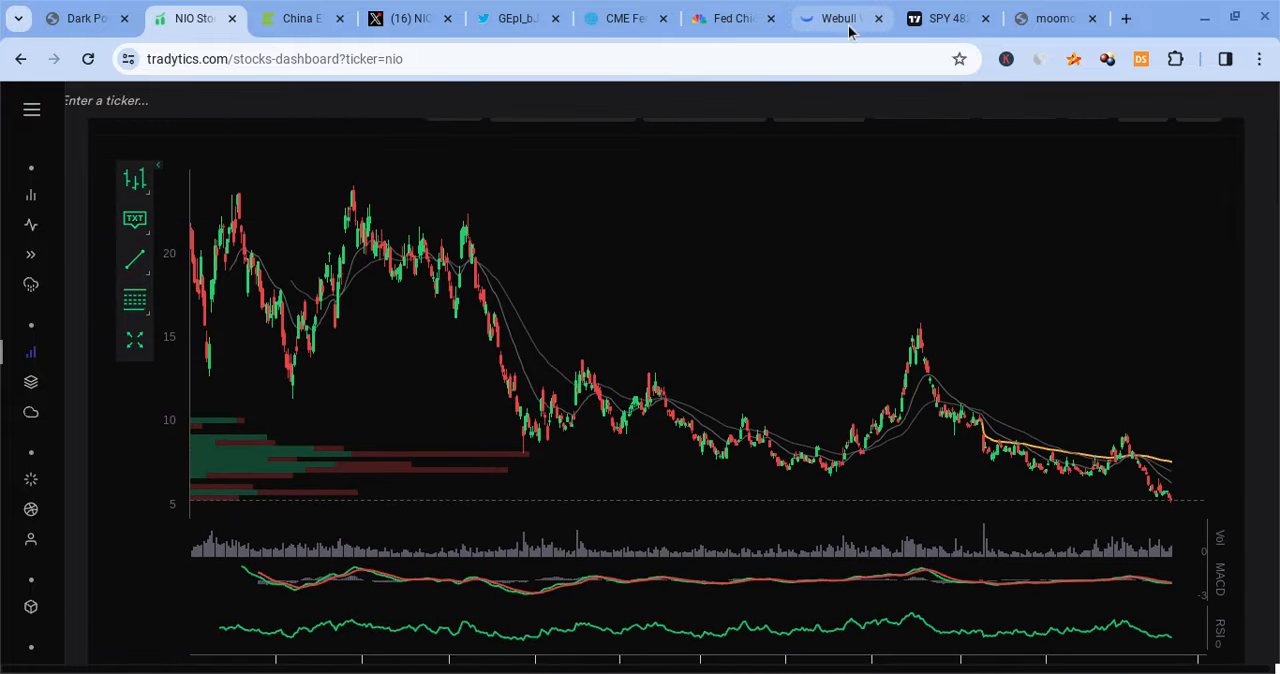
mouse_move(643, 308)
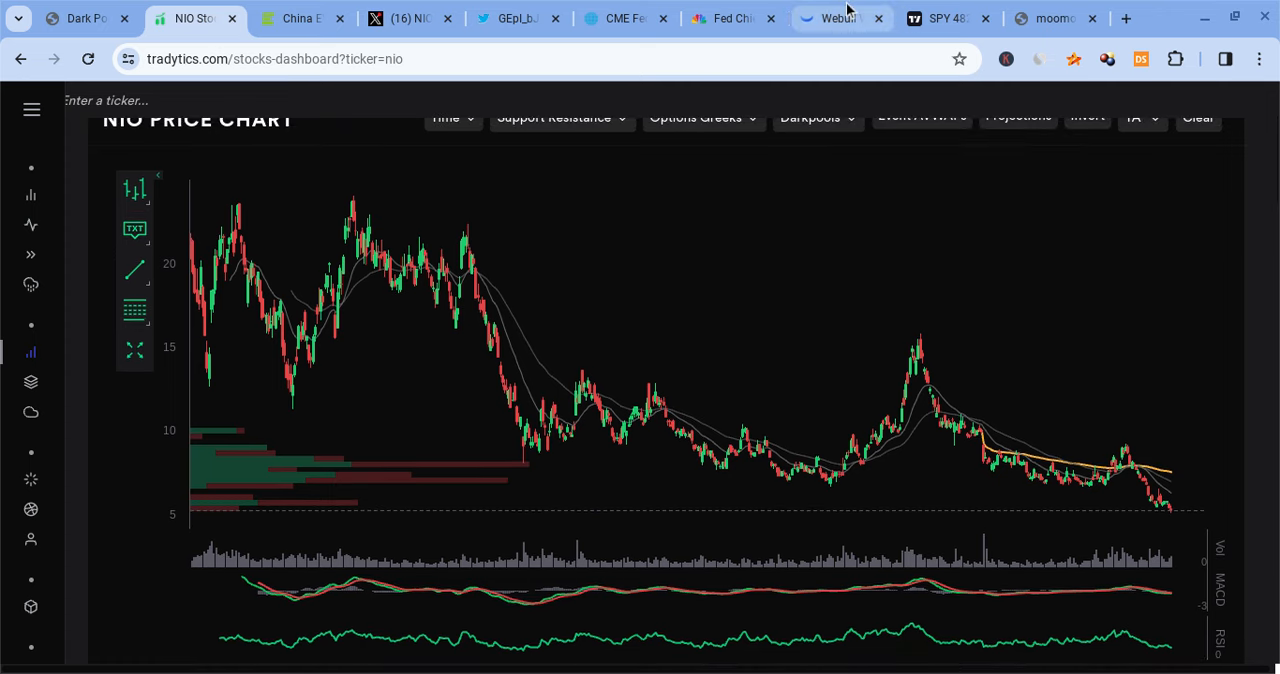
Switch Webull's NIO chart from 5-minute to 4h candles, then to D (daily).
left_click(840, 18)
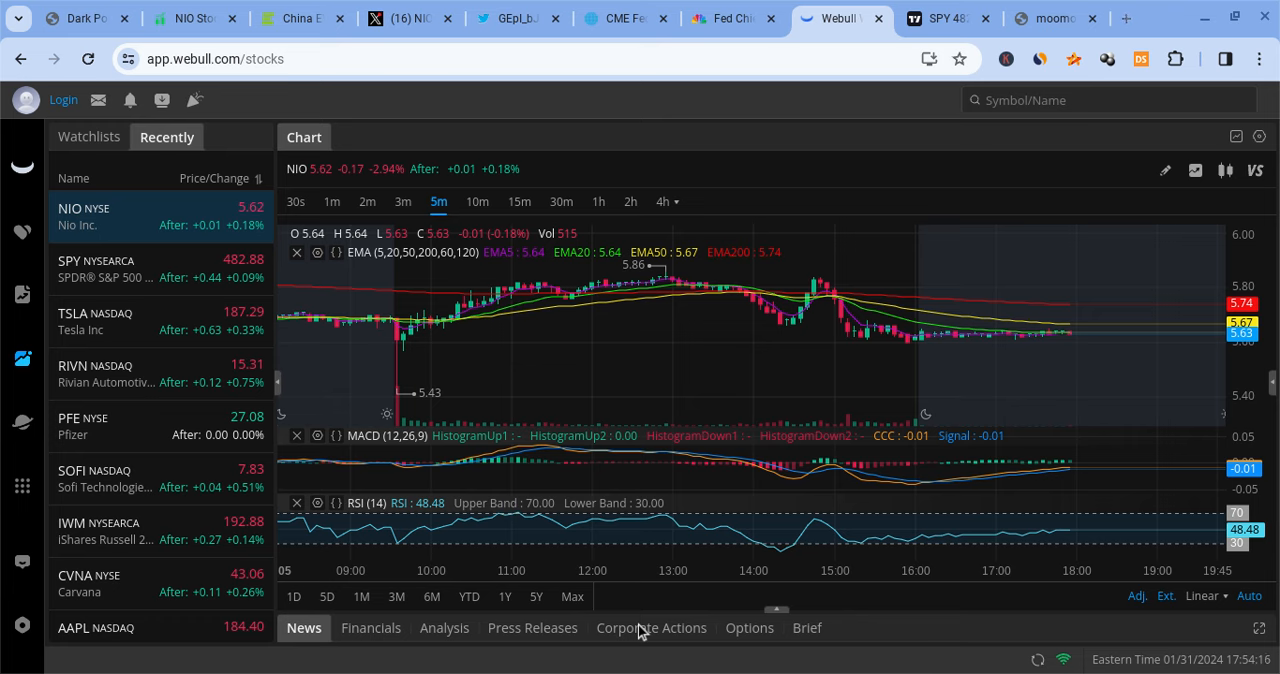
mouse_move(810, 485)
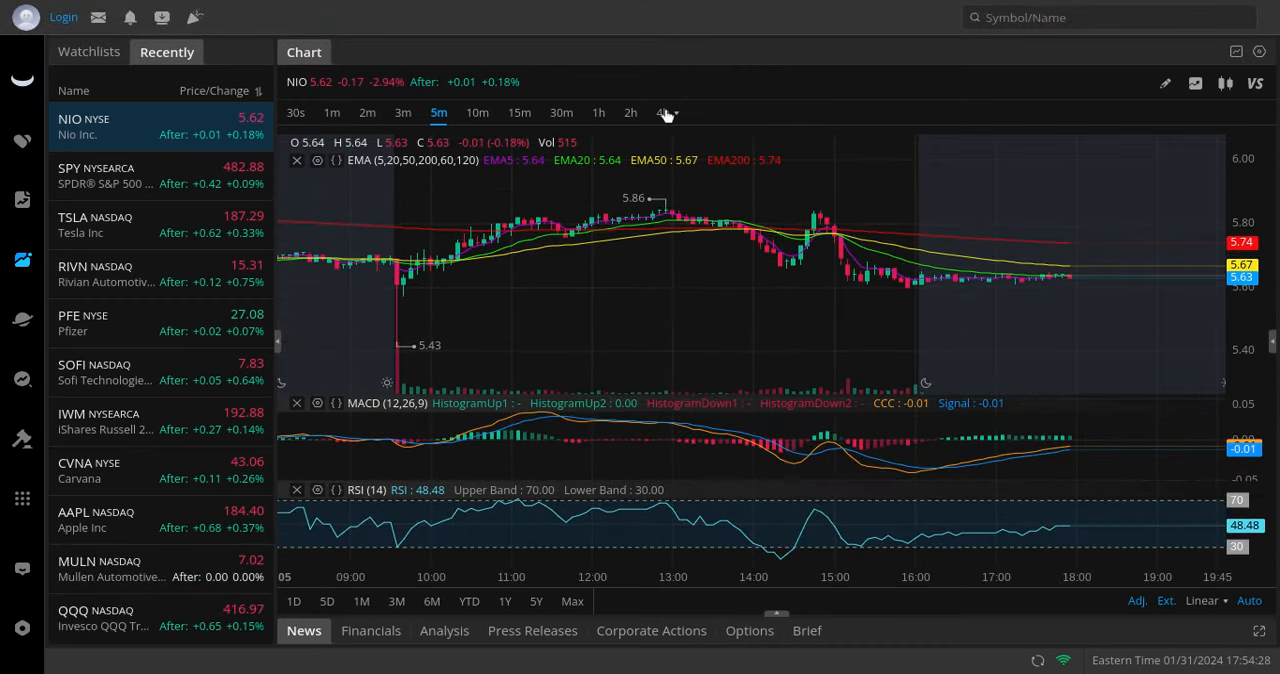
left_click(662, 112)
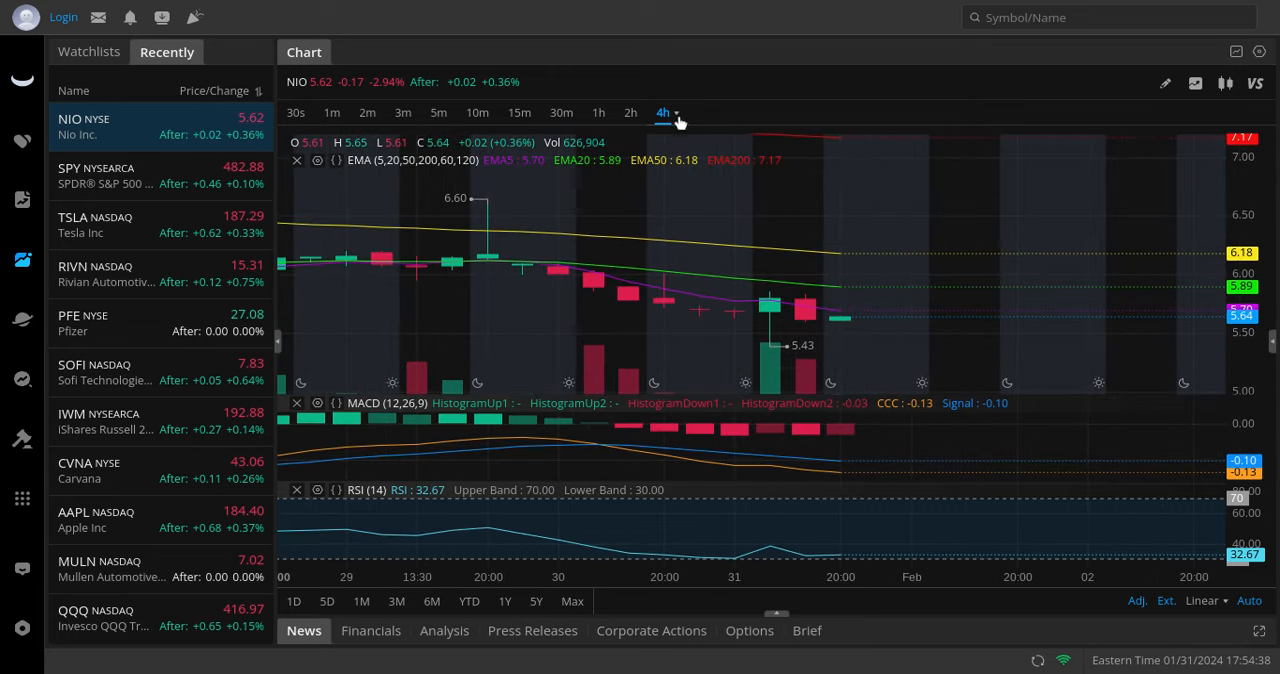
mouse_move(697, 305)
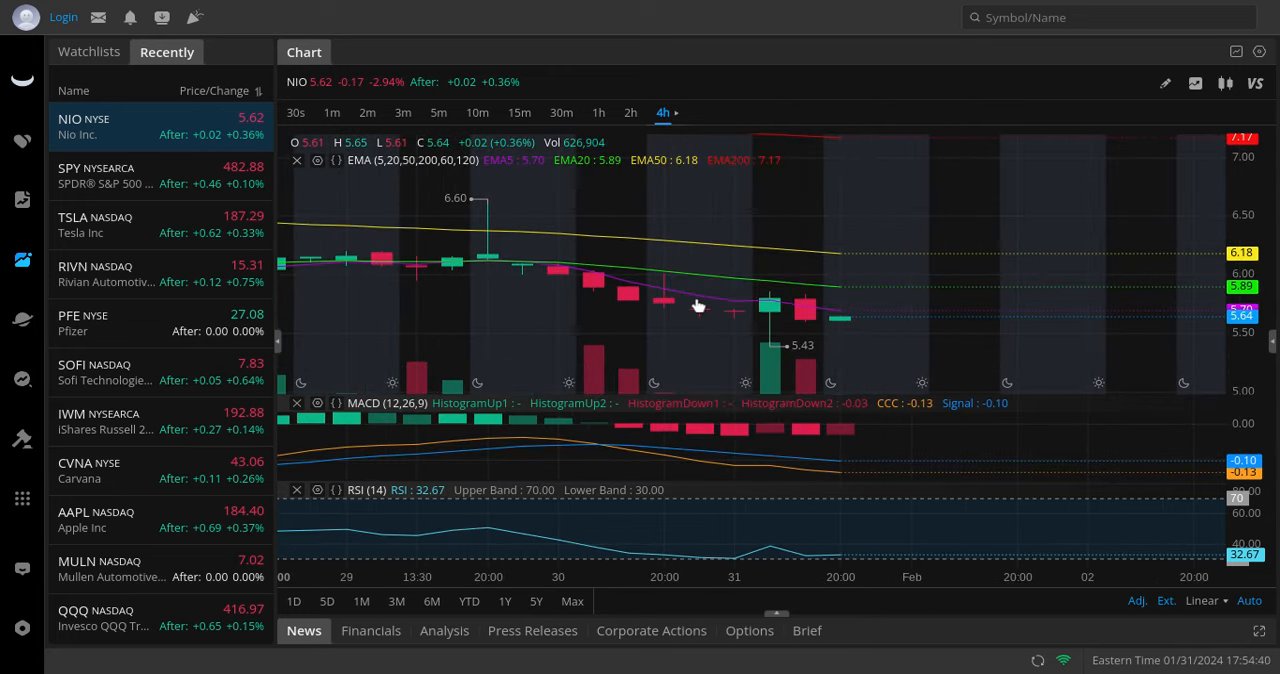
left_click(692, 112)
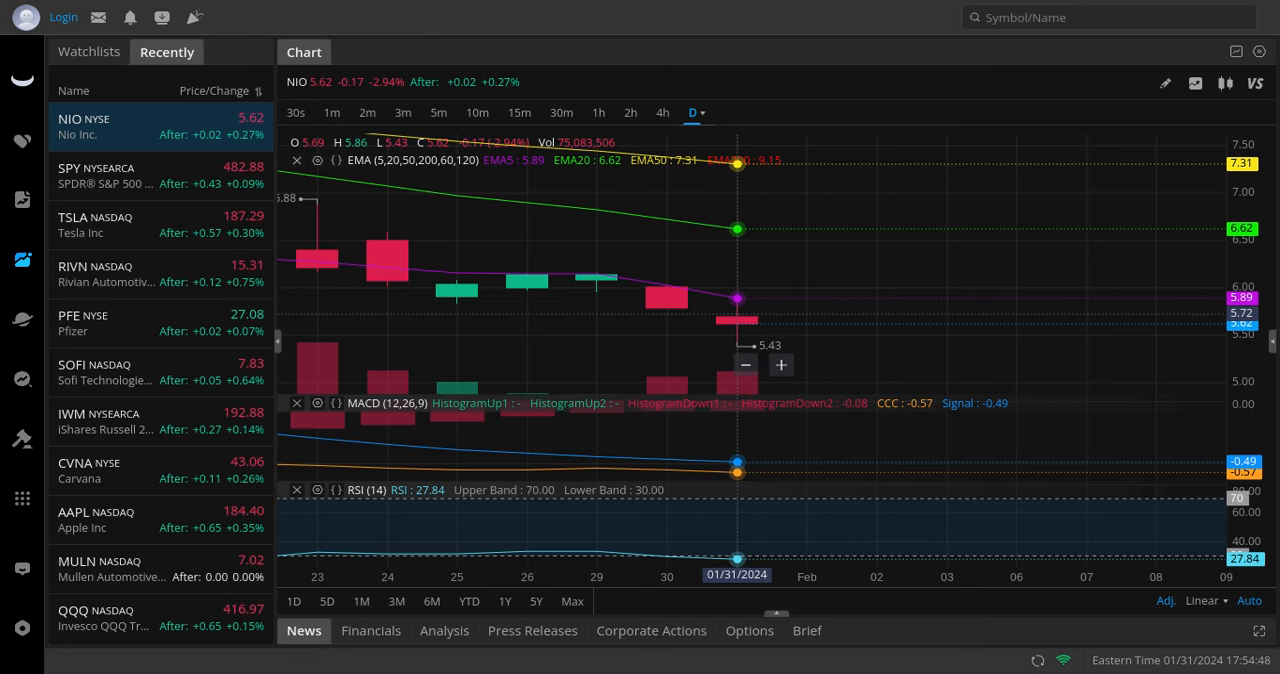
mouse_move(793, 348)
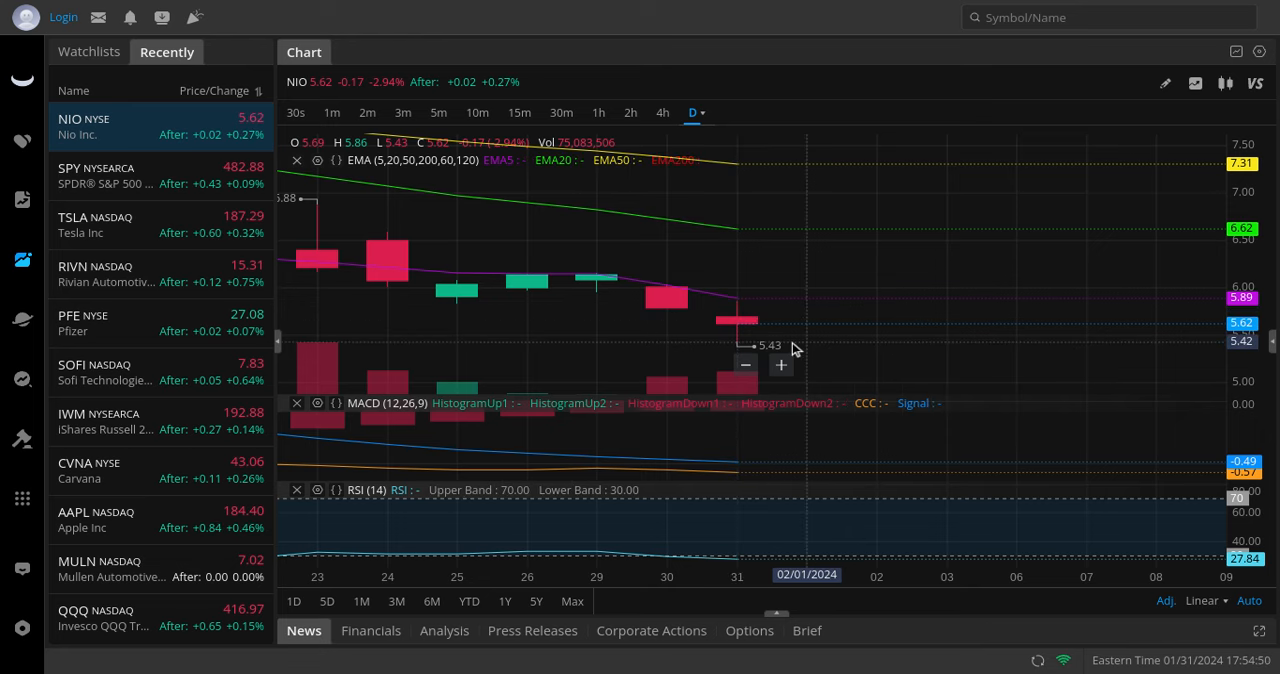
mouse_move(795, 349)
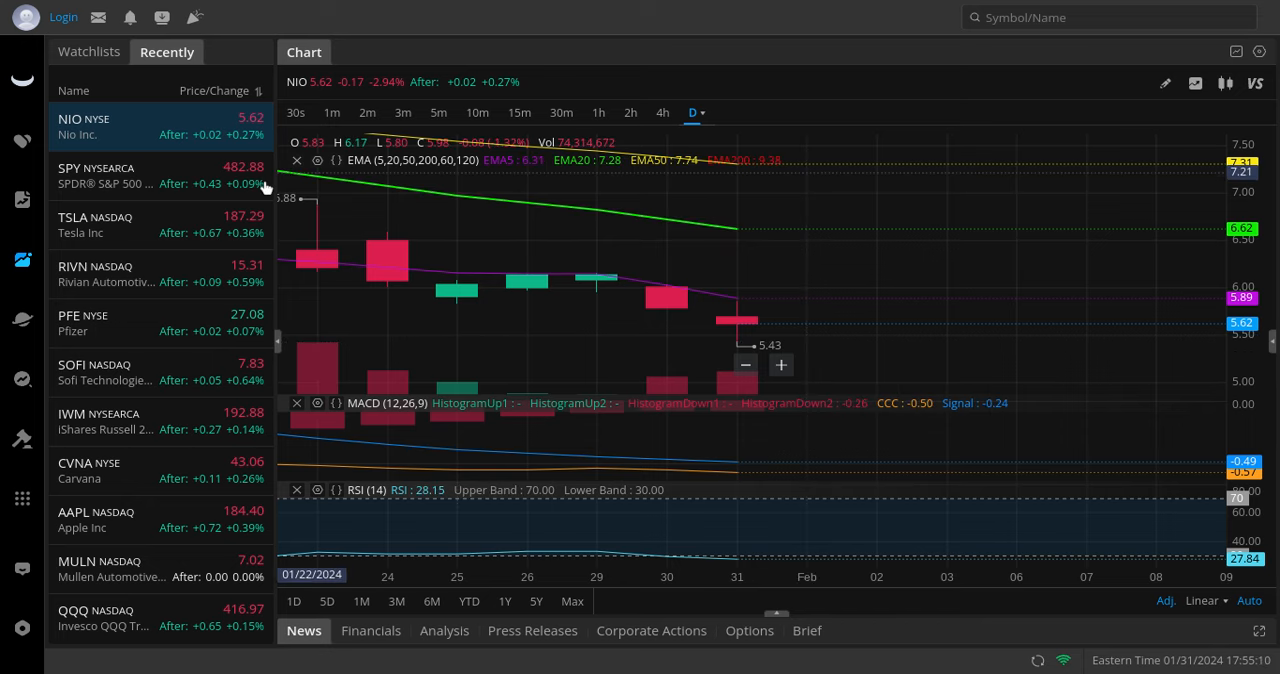
Load SPY from the Recently list onto Webull's daily chart.
left_click(150, 175)
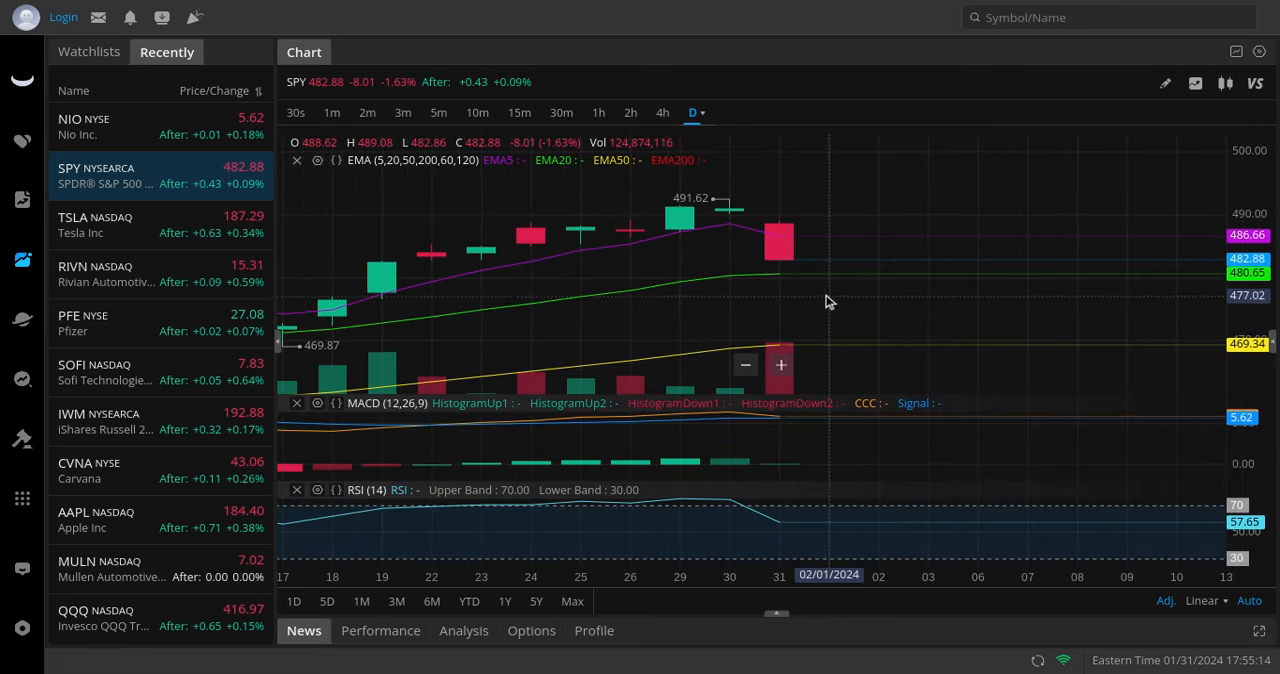
mouse_move(779, 272)
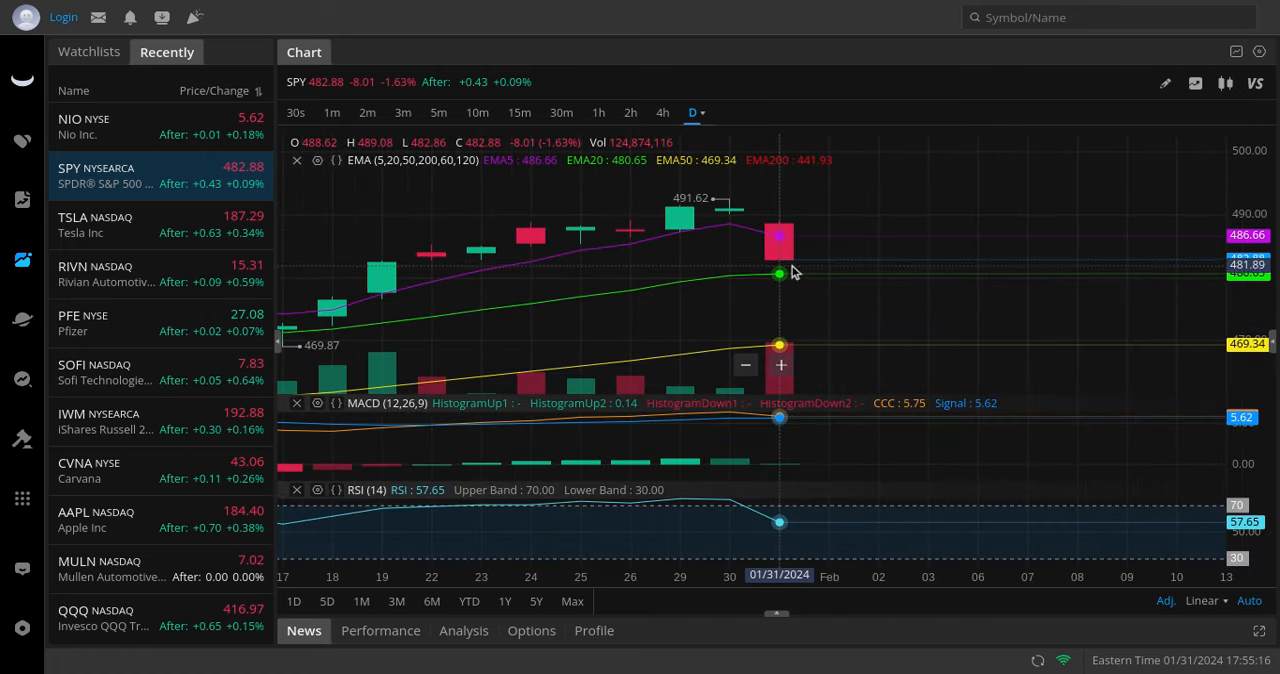
mouse_move(805, 258)
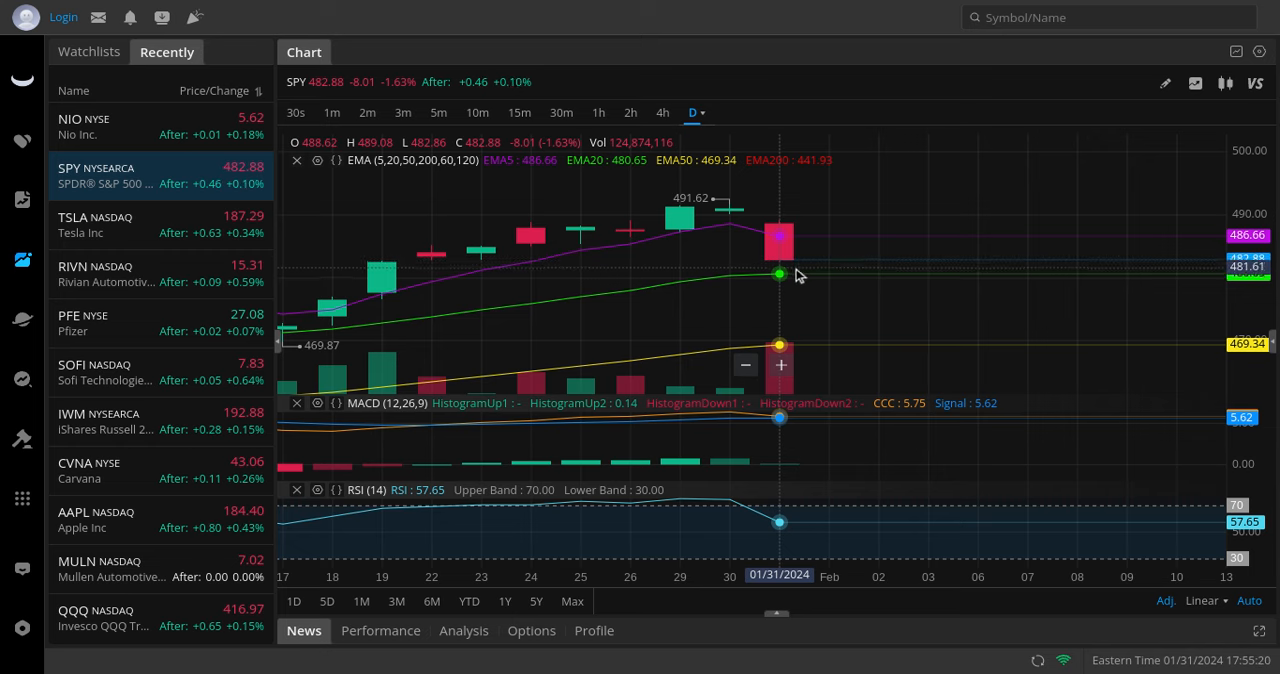
mouse_move(787, 370)
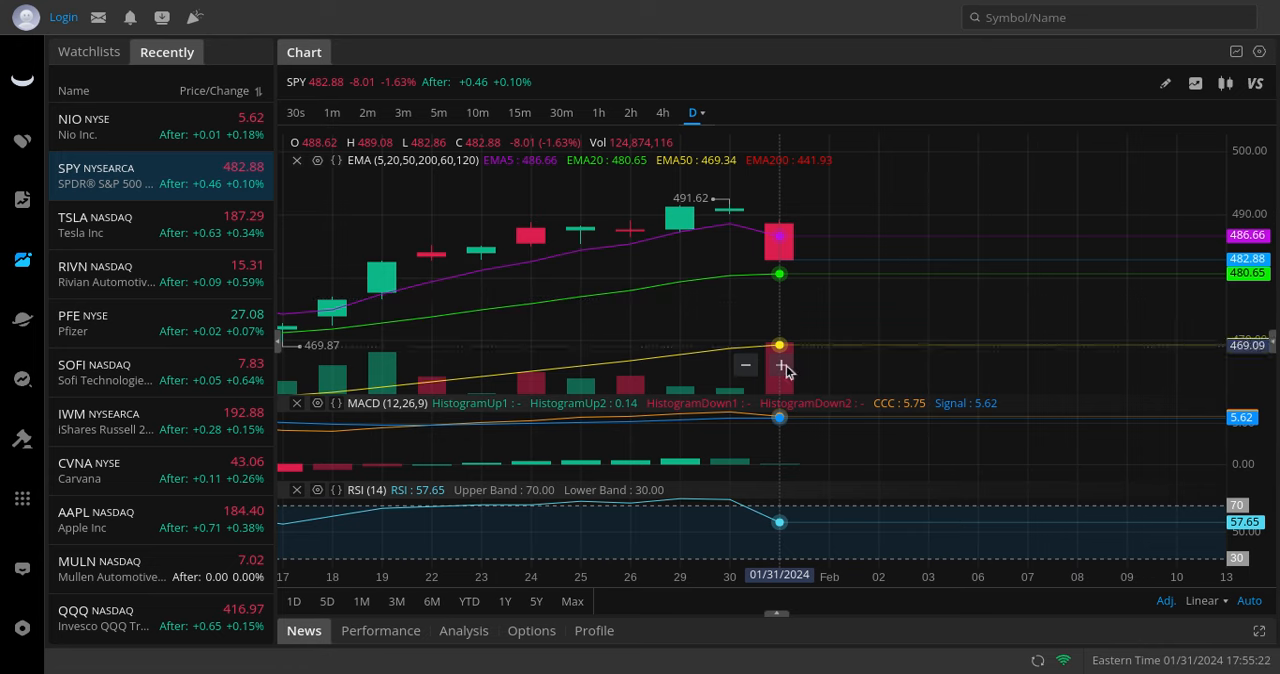
mouse_move(785, 283)
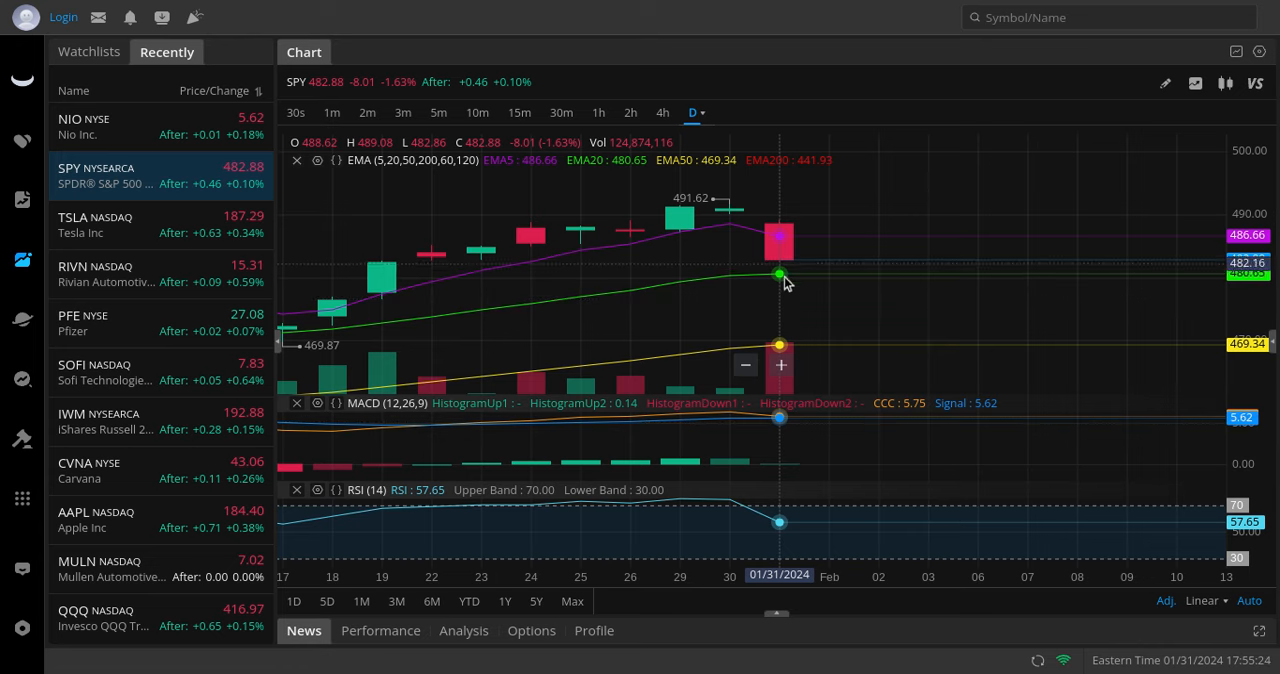
mouse_move(790, 287)
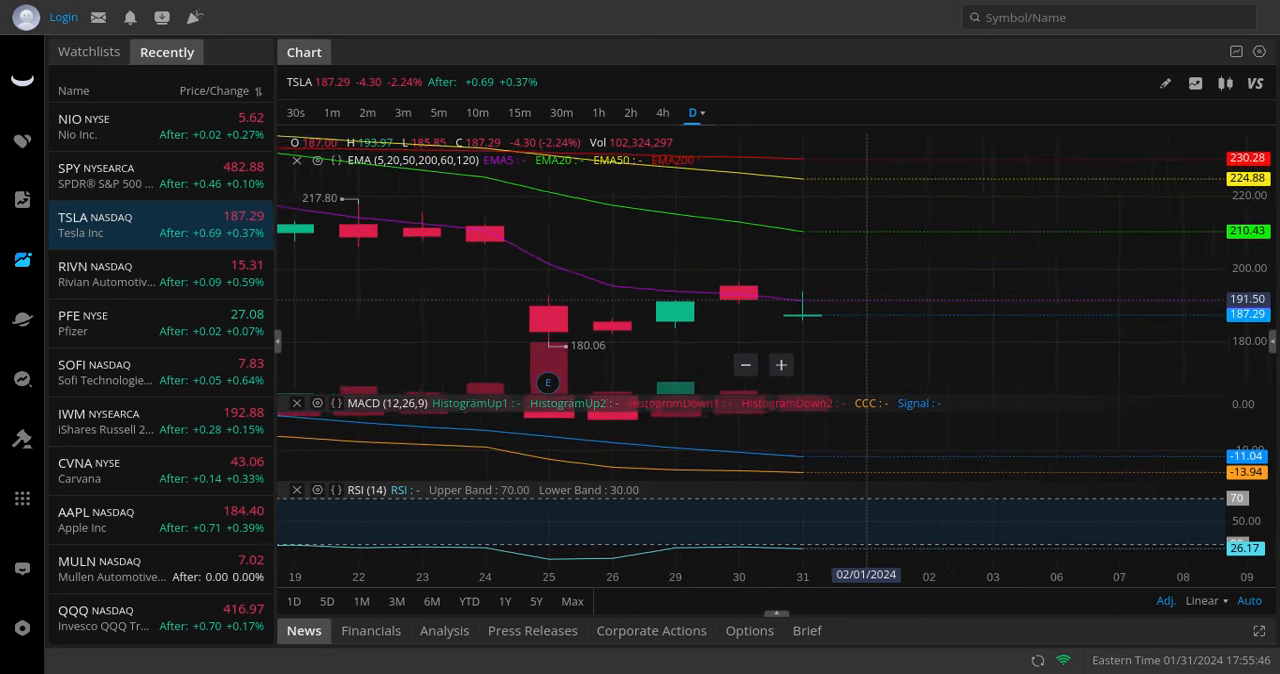
mouse_move(808, 313)
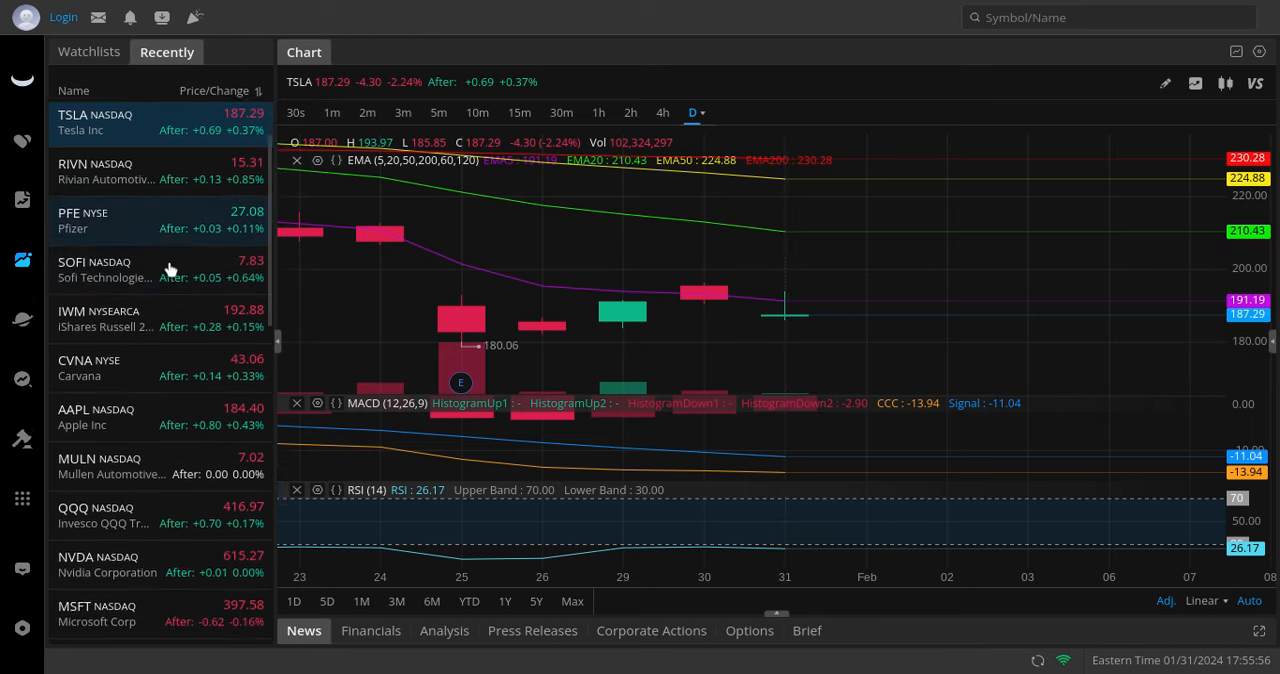
Step through the IWM and AAPL daily charts from the Recently list, landing on QQQ.
left_click(150, 317)
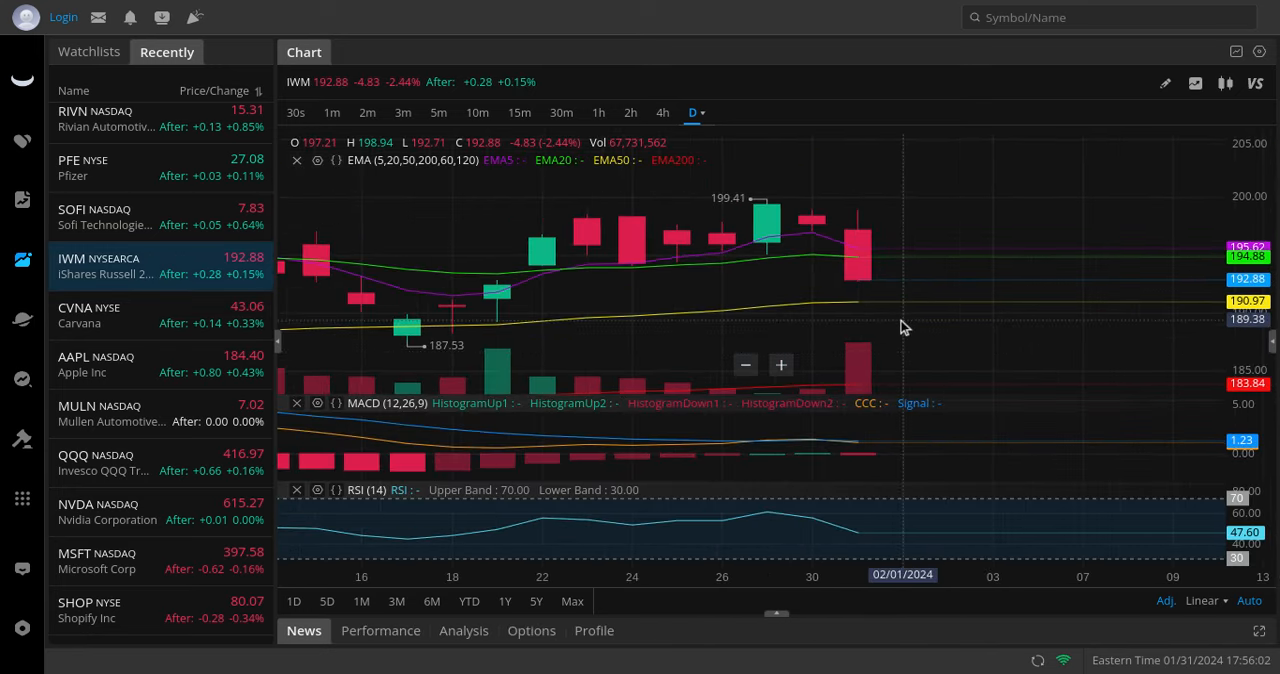
scroll("down", 3)
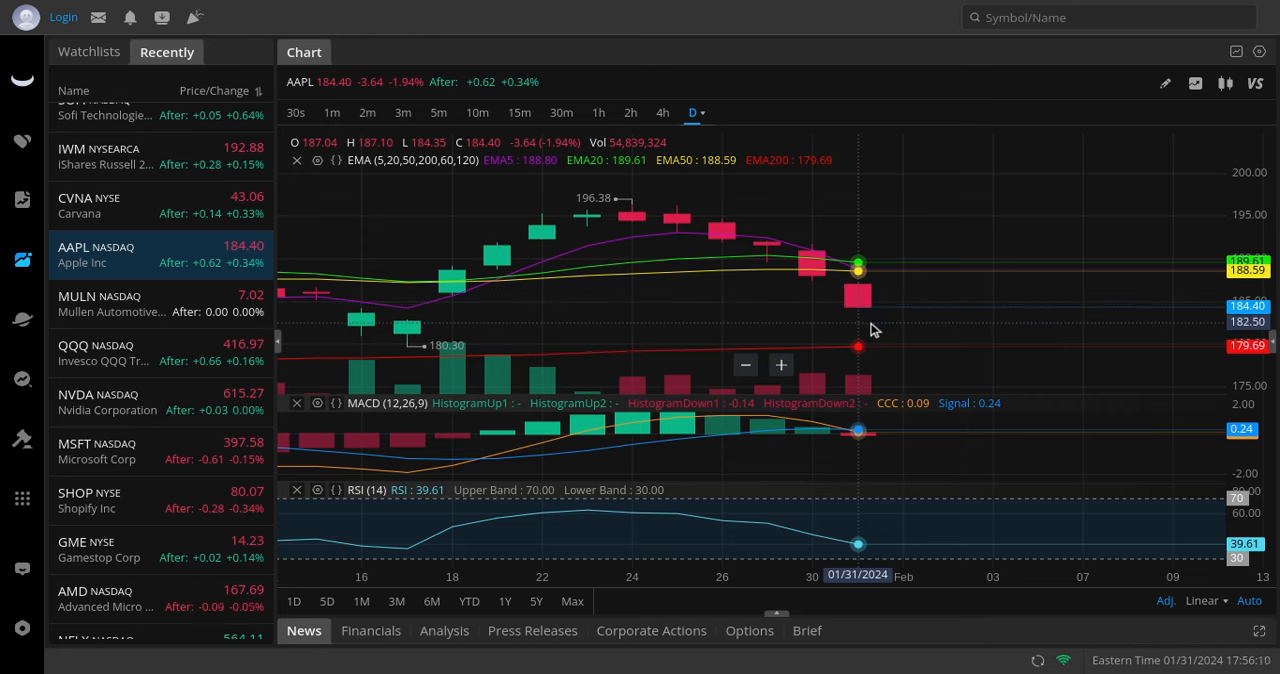
mouse_move(195, 290)
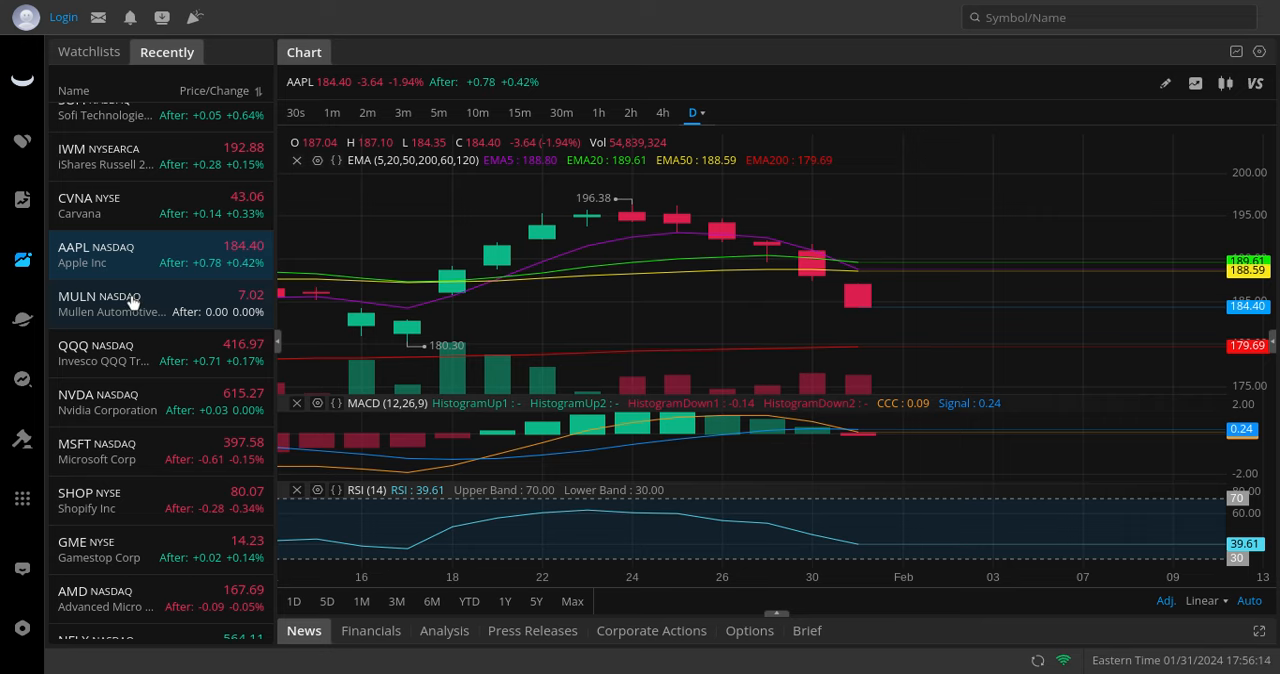
scroll("down", 3)
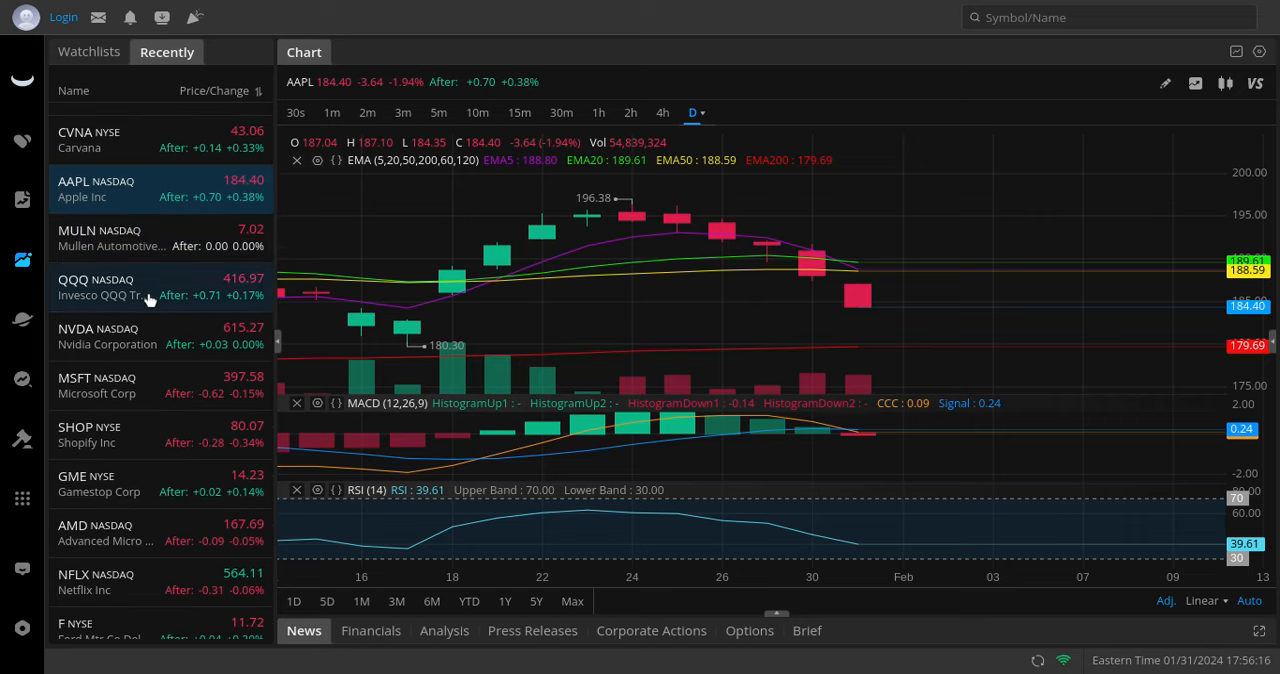
left_click(100, 287)
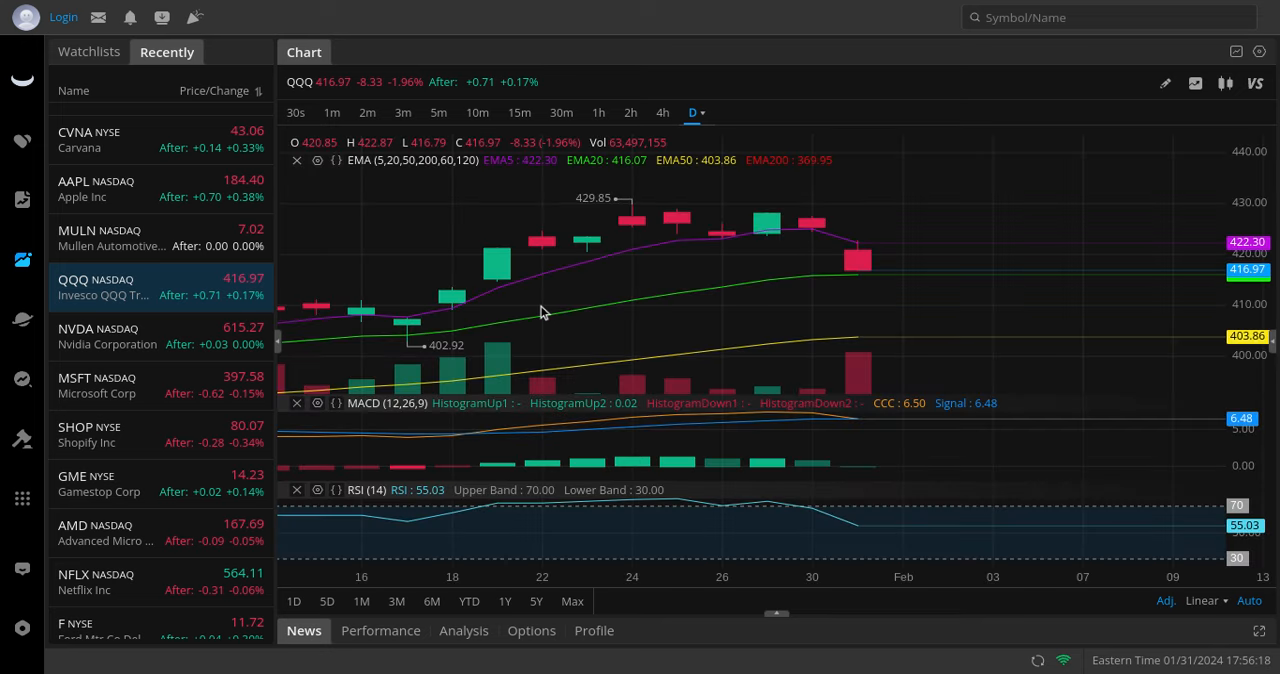
mouse_move(855, 294)
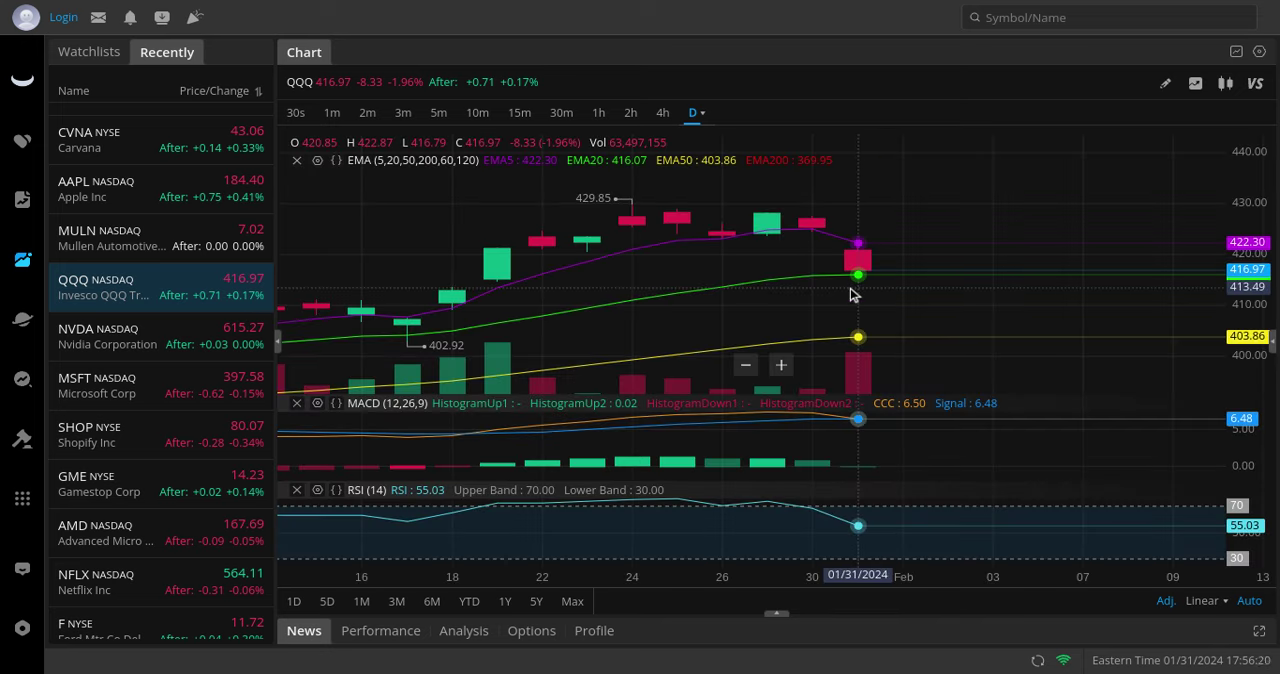
mouse_move(858, 302)
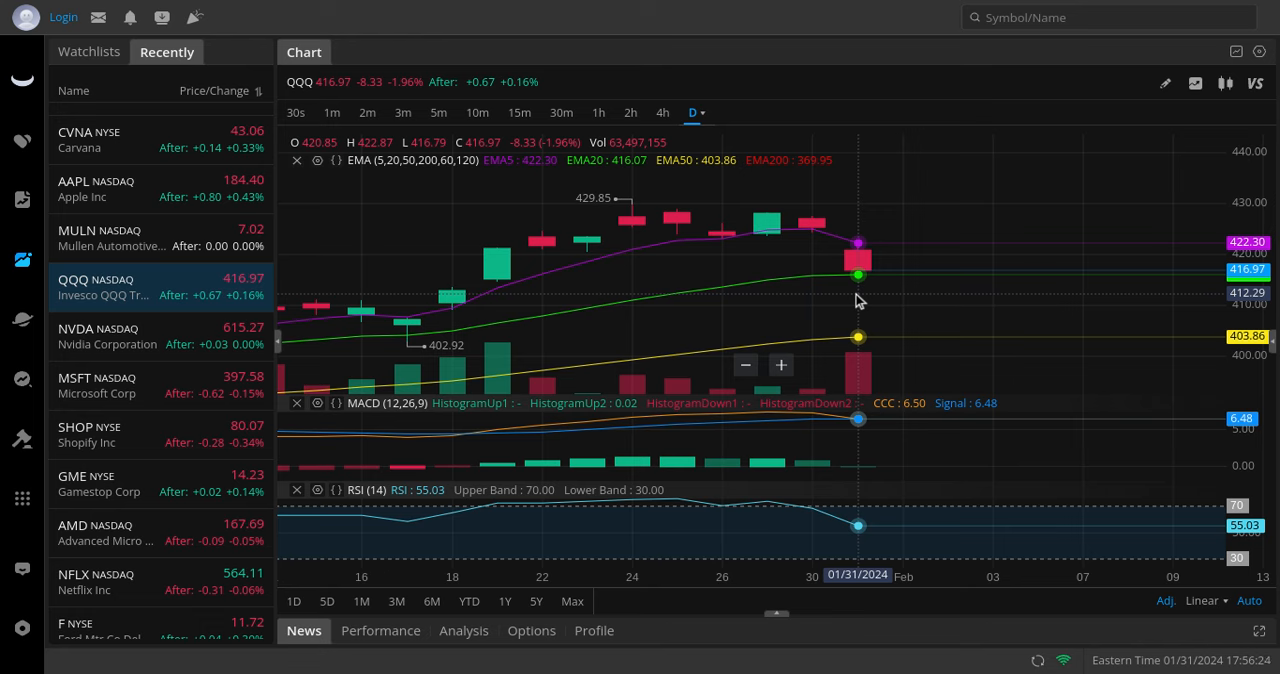
mouse_move(103, 334)
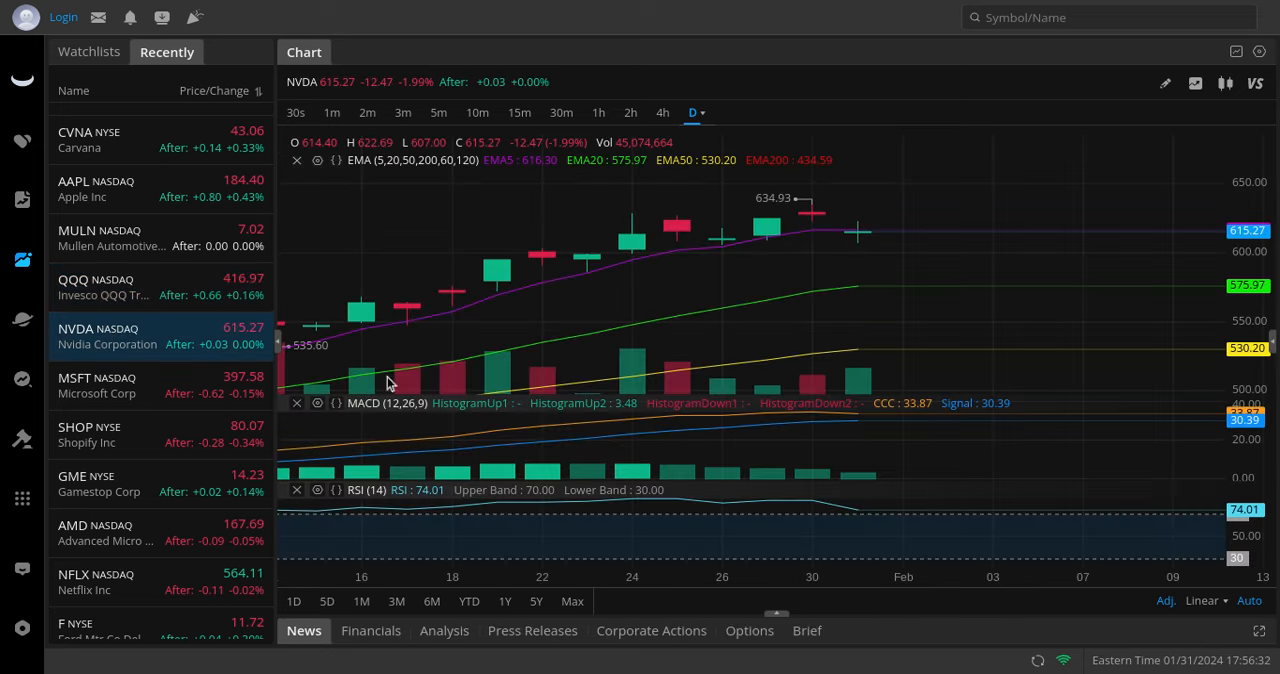
Switch NVDA to 4-hour candles, then scroll the Recently list up toward NIO.
scroll("up", 3)
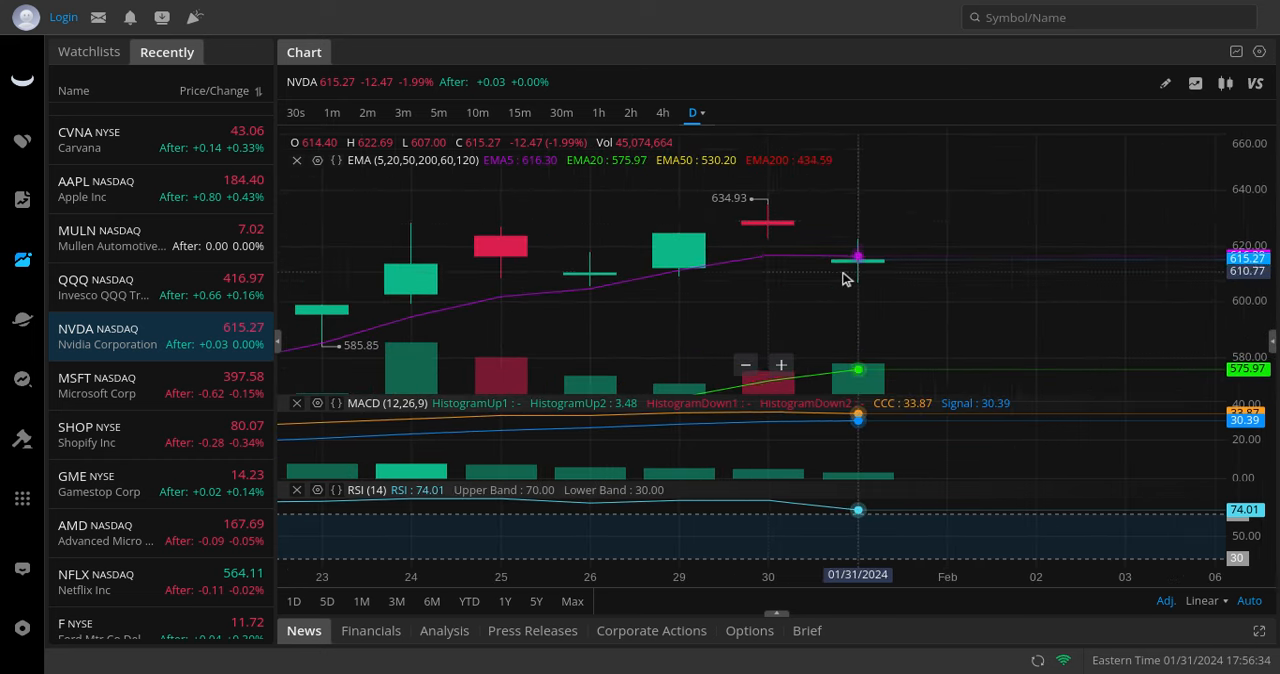
left_click(662, 112)
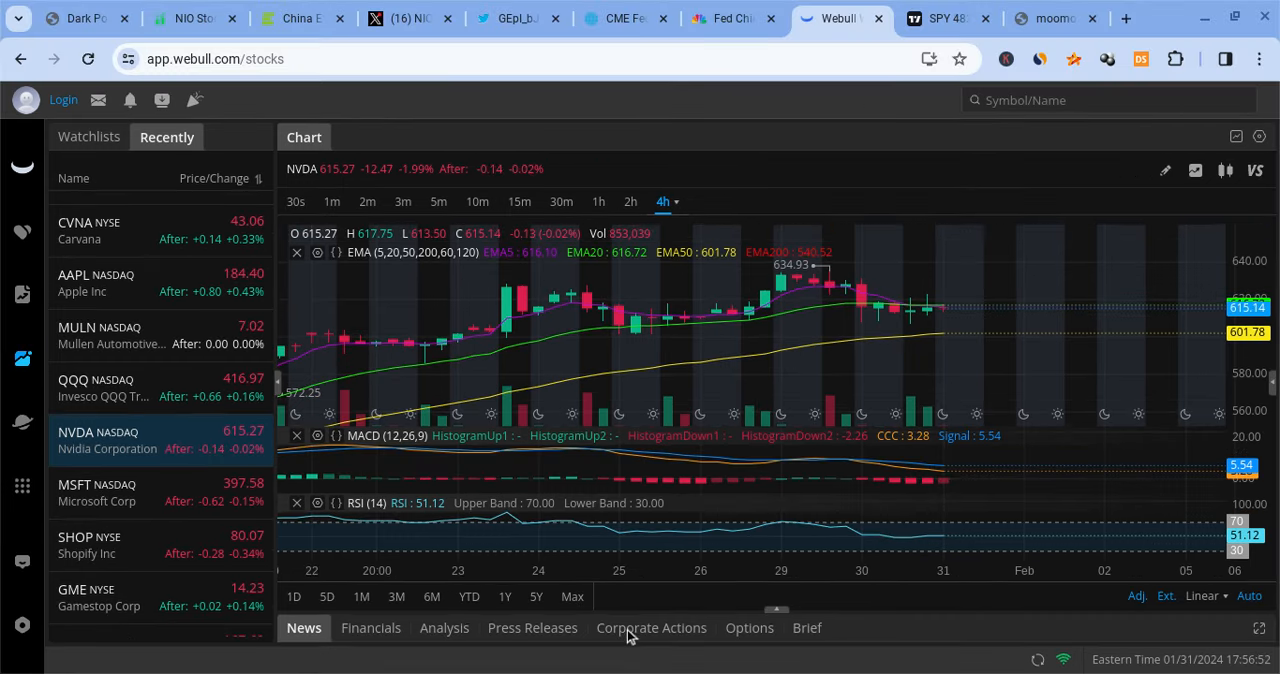
mouse_move(795, 462)
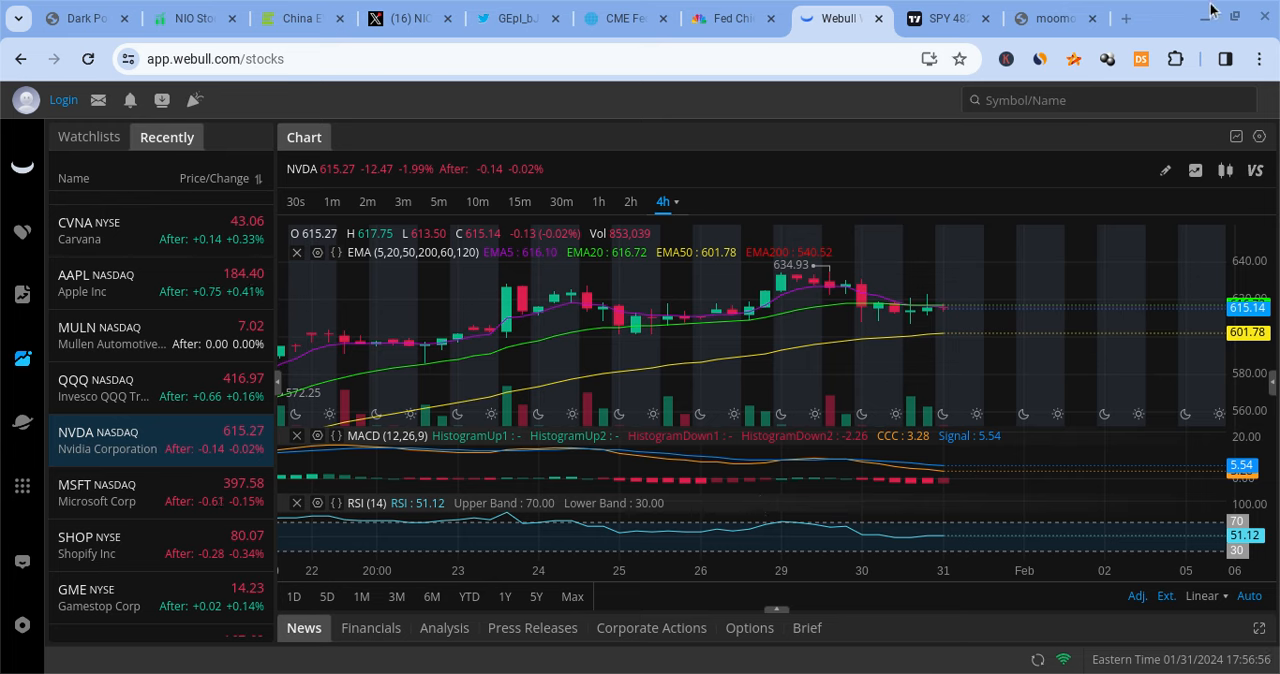
scroll("up", 3)
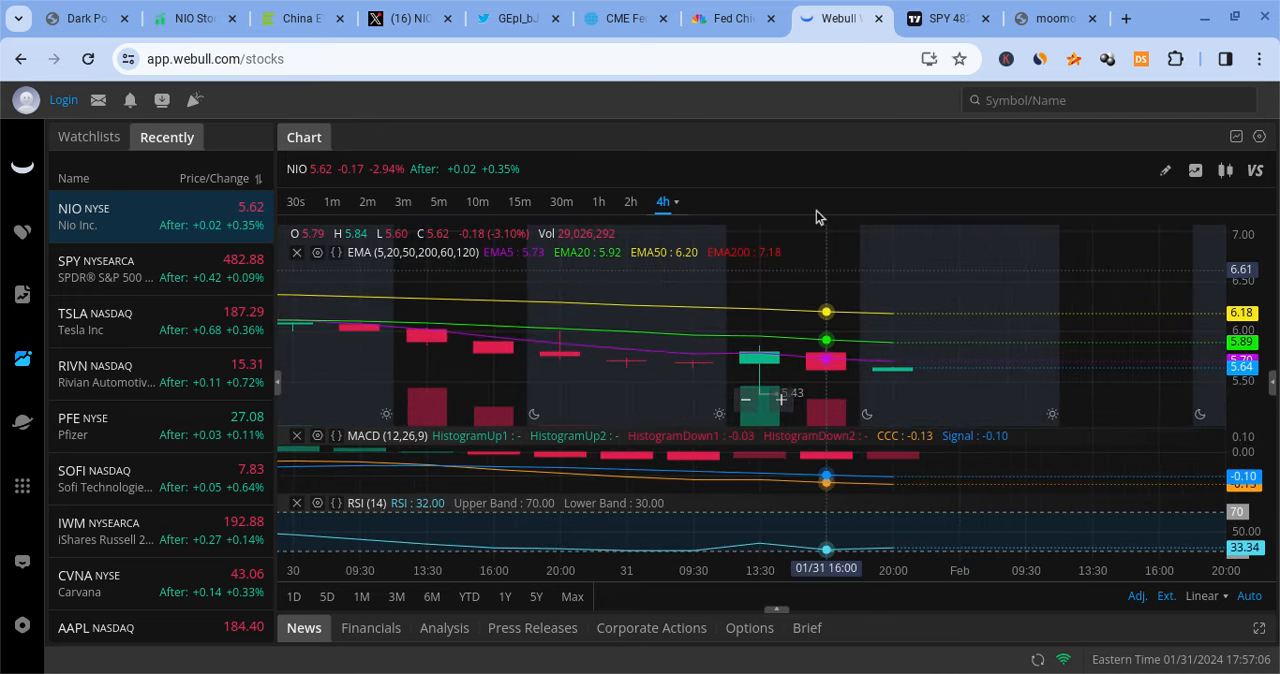
Glance at CME FedWatch rate odds, then return to the weekly earnings calendar image.
left_click(625, 18)
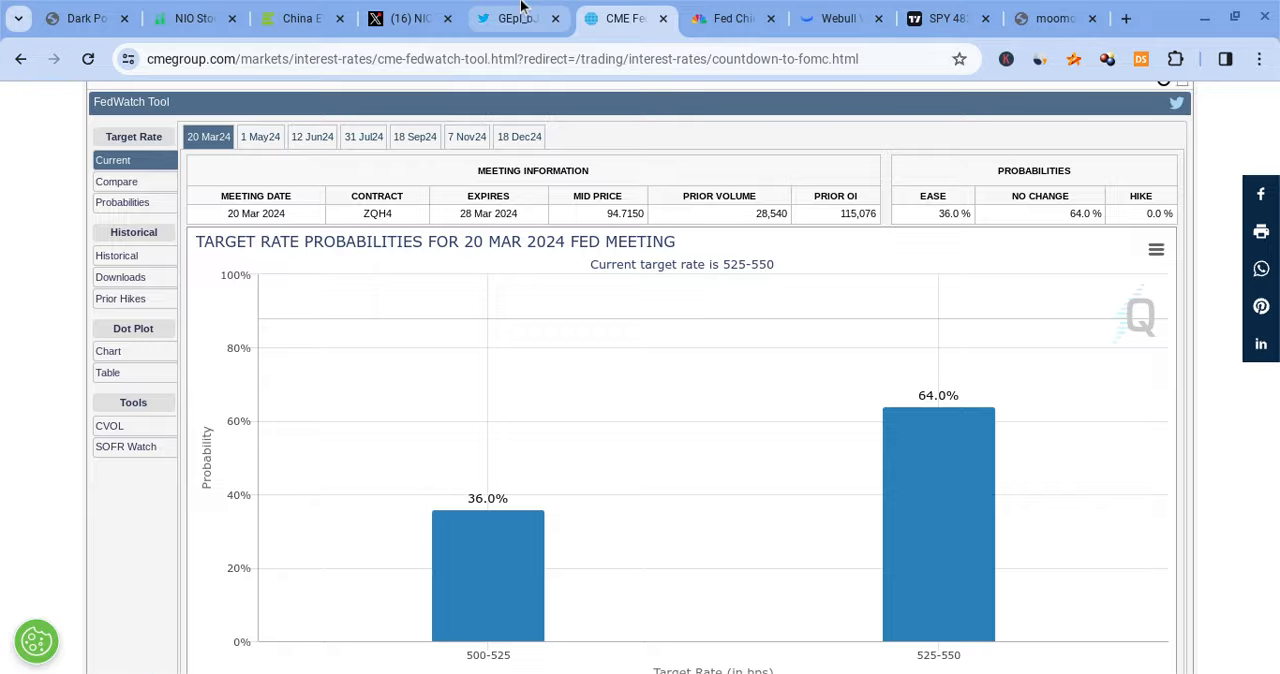
left_click(515, 18)
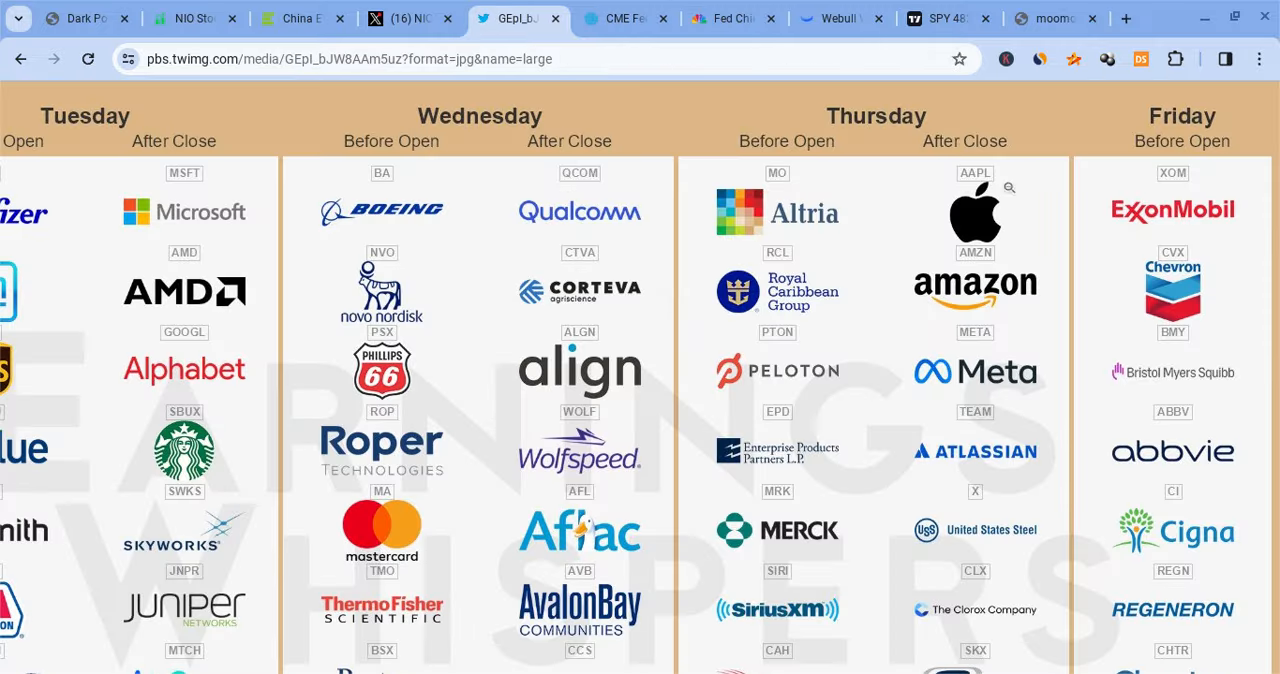
mouse_move(913, 502)
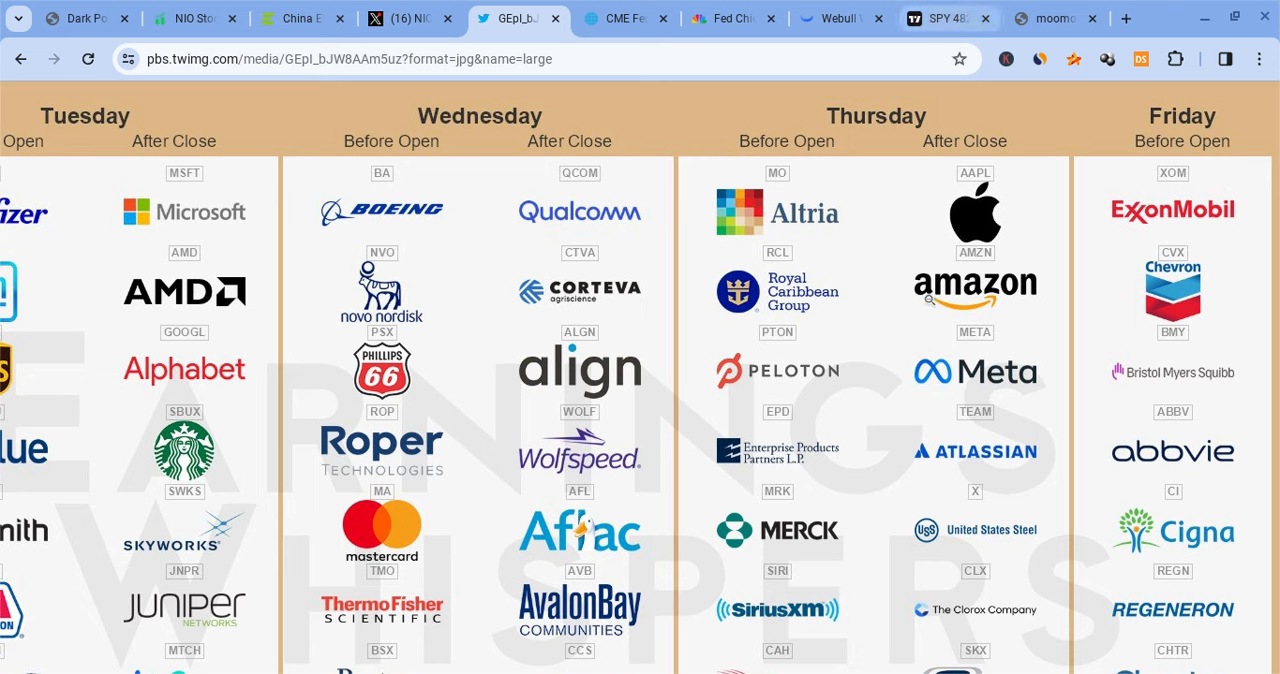
mouse_move(840, 338)
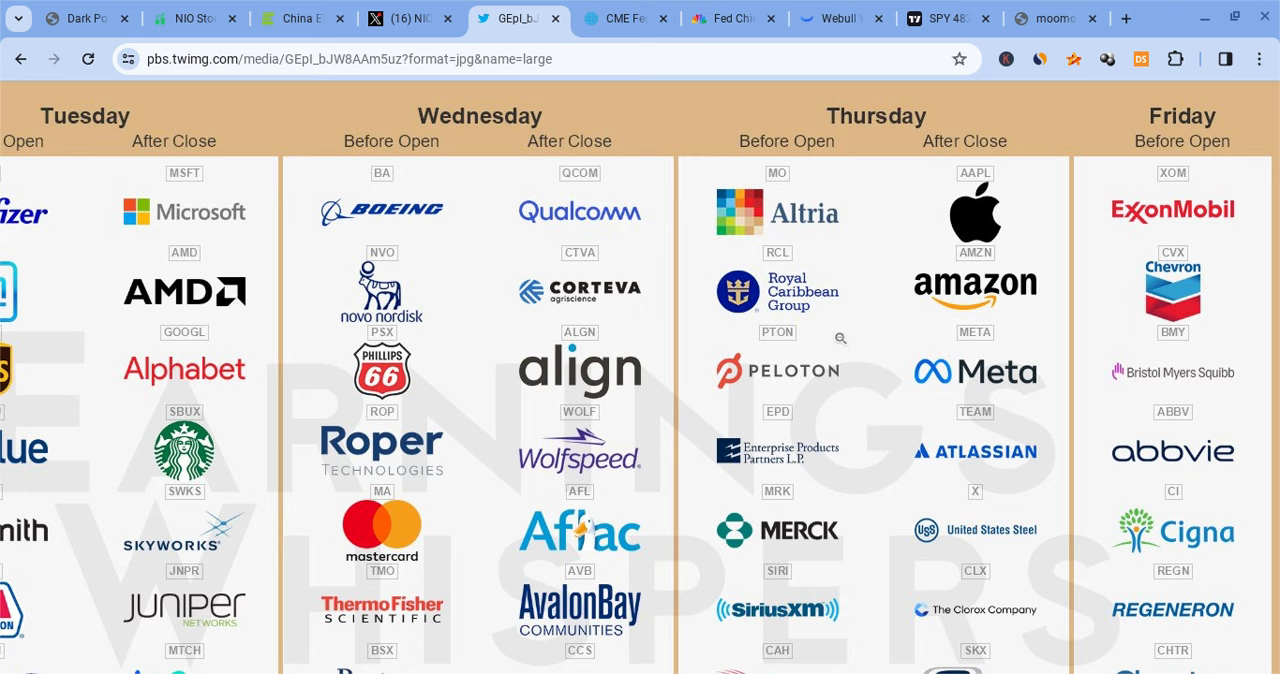
mouse_move(912, 191)
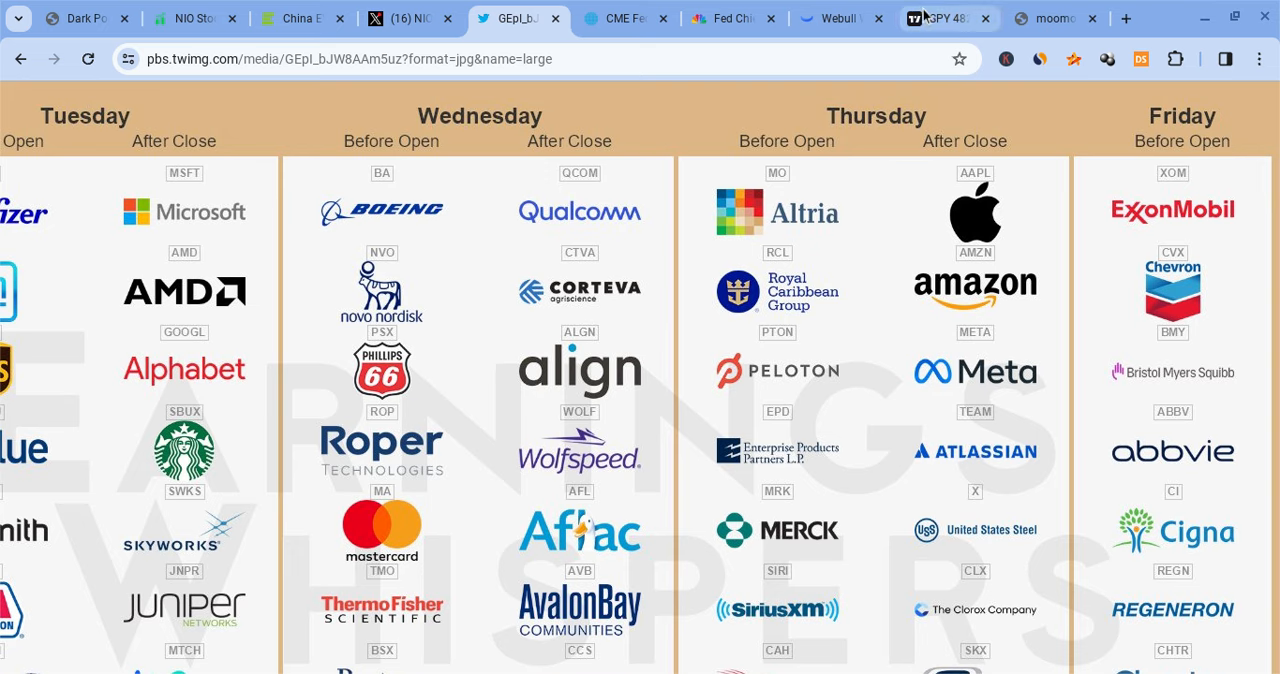
Switch back to Webull showing NIO's 4-hour chart with EMA, MACD and RSI.
left_click(838, 18)
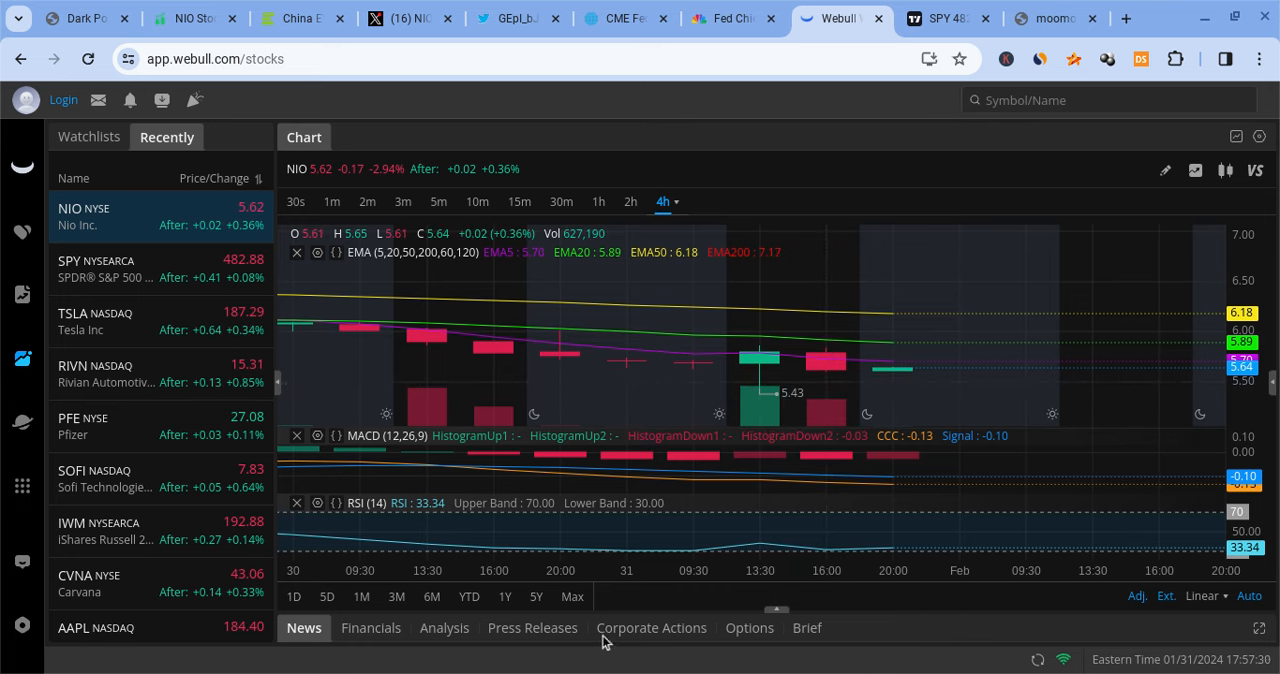
mouse_move(744, 474)
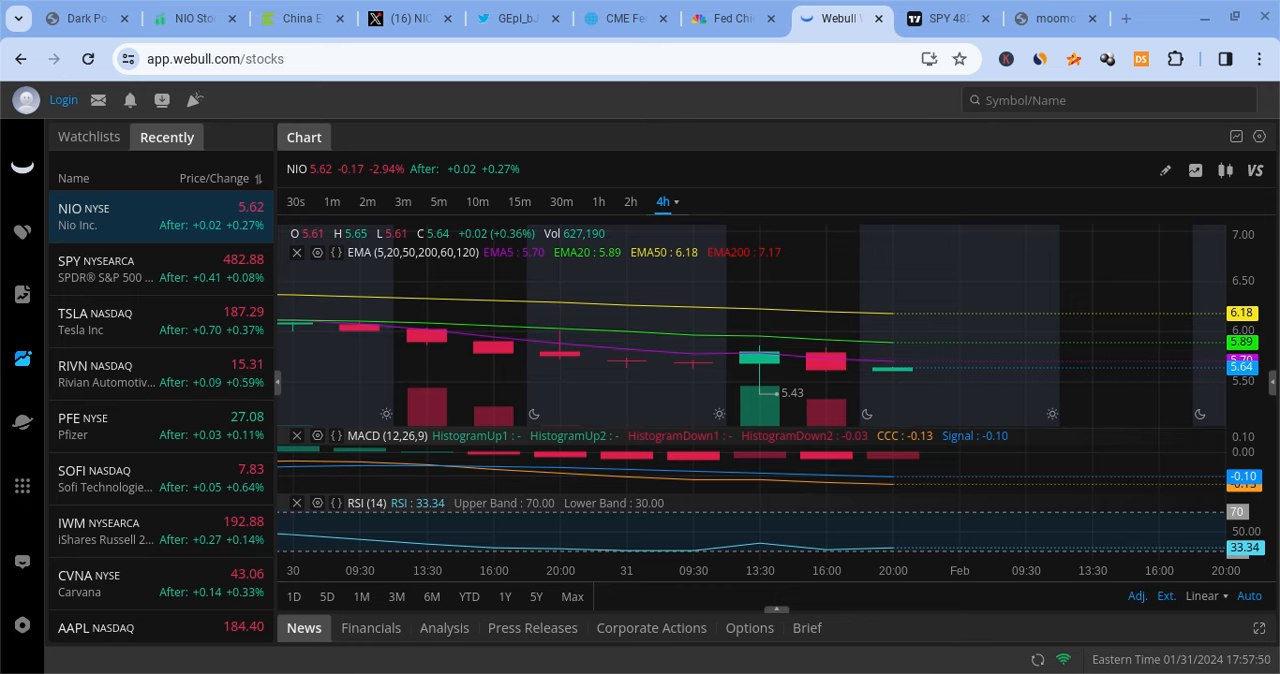
mouse_move(639, 281)
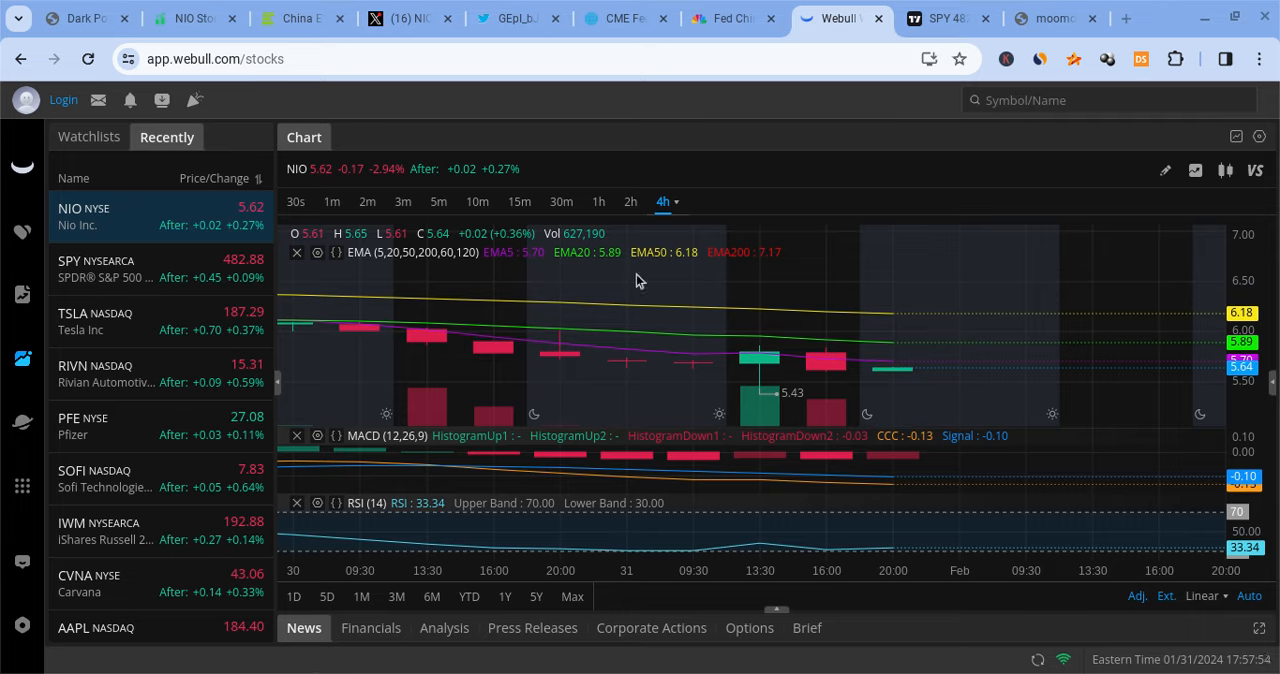